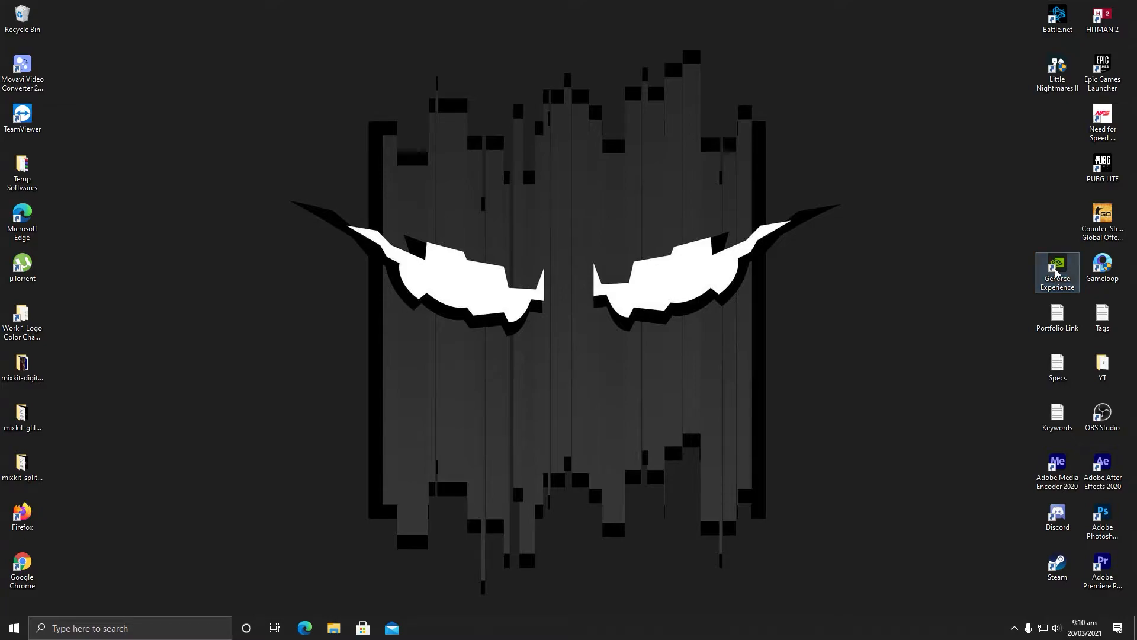
- Launch GeForce Experience and confirm Studio Driver 461.92 is the chosen driver preference
double_click(1057, 267)
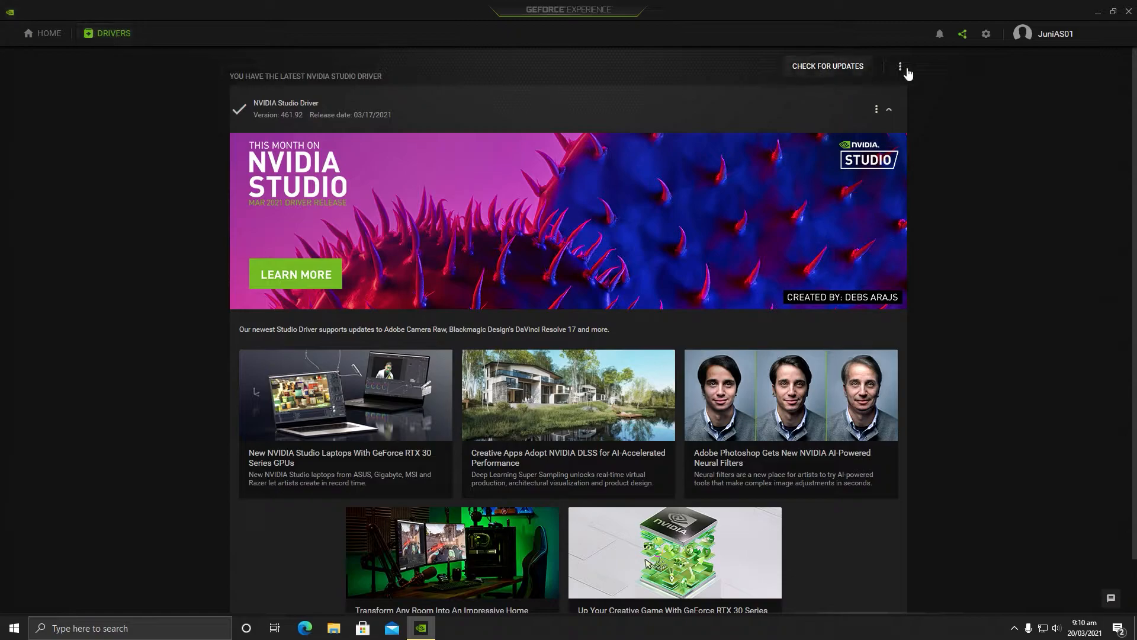
left_click(900, 66)
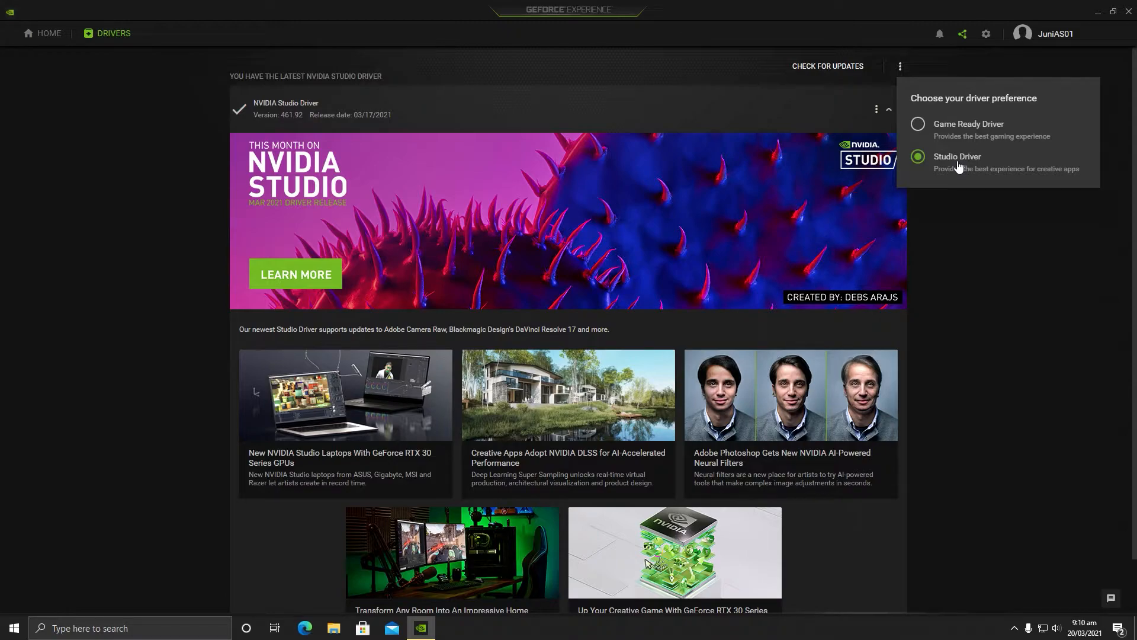
mouse_move(966, 167)
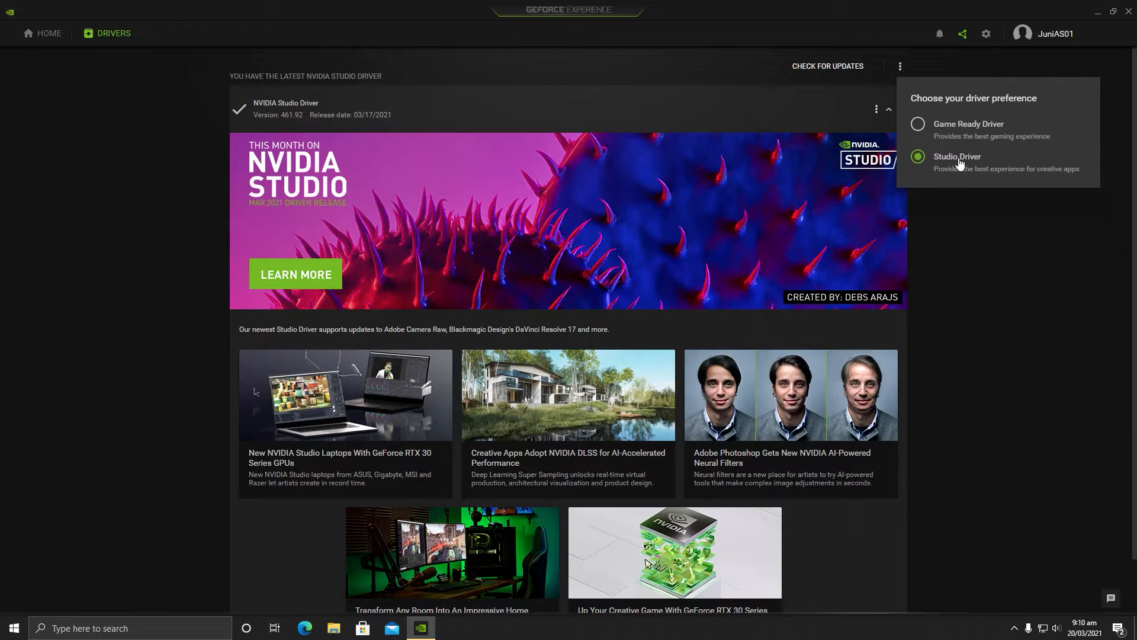
mouse_move(954, 169)
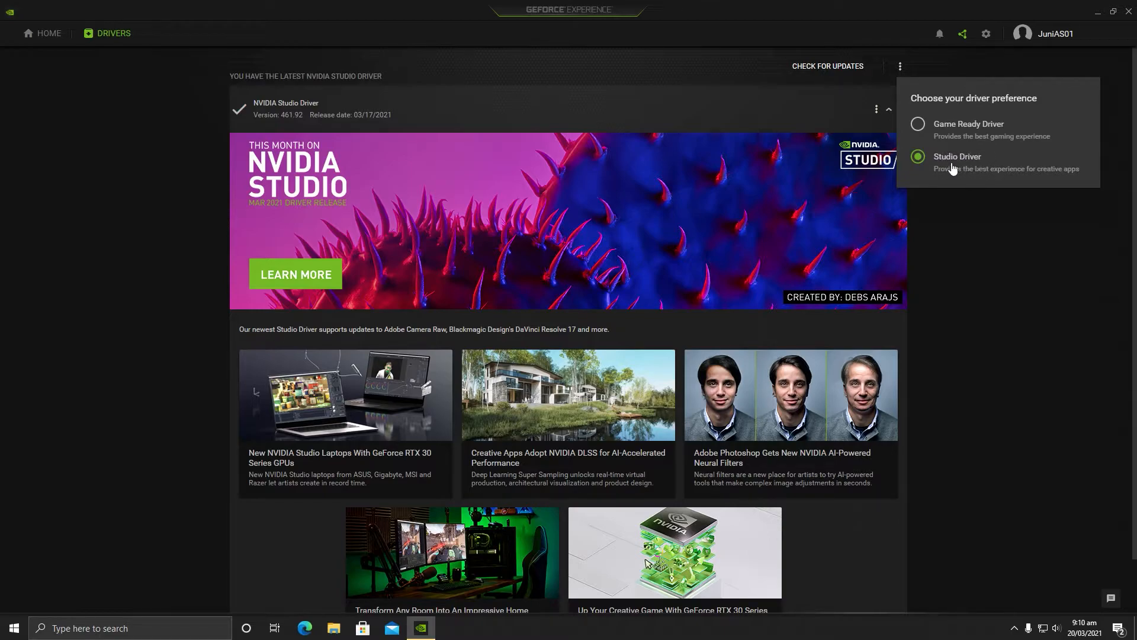
mouse_move(1012, 82)
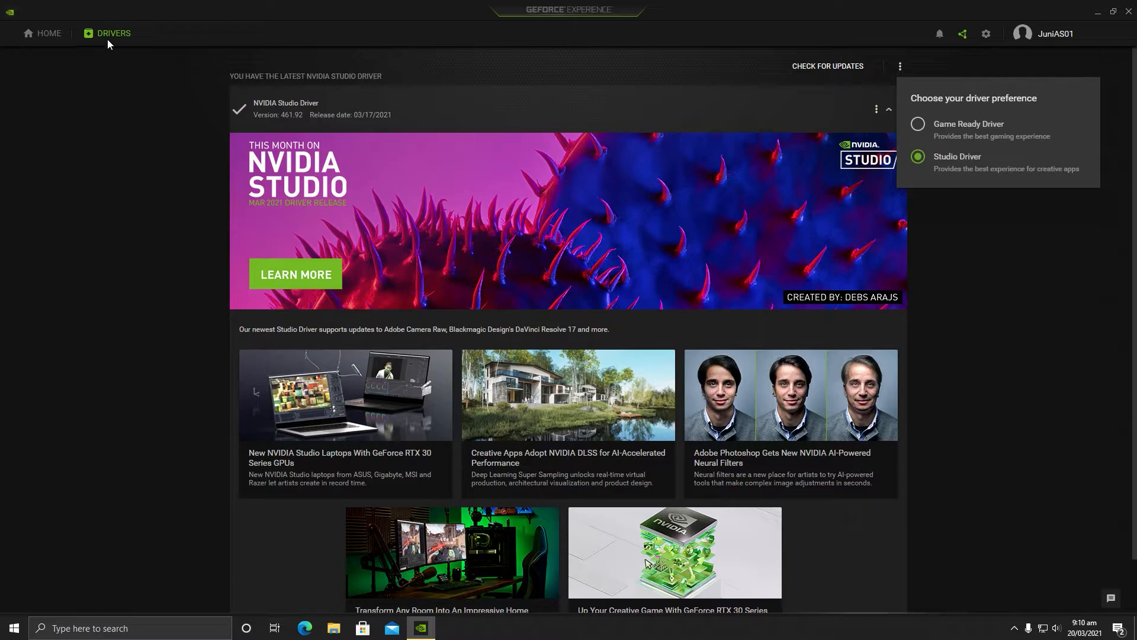
- Close GeForce Experience and launch GPU-Z from the Temp Softwares folder
left_click(1128, 13)
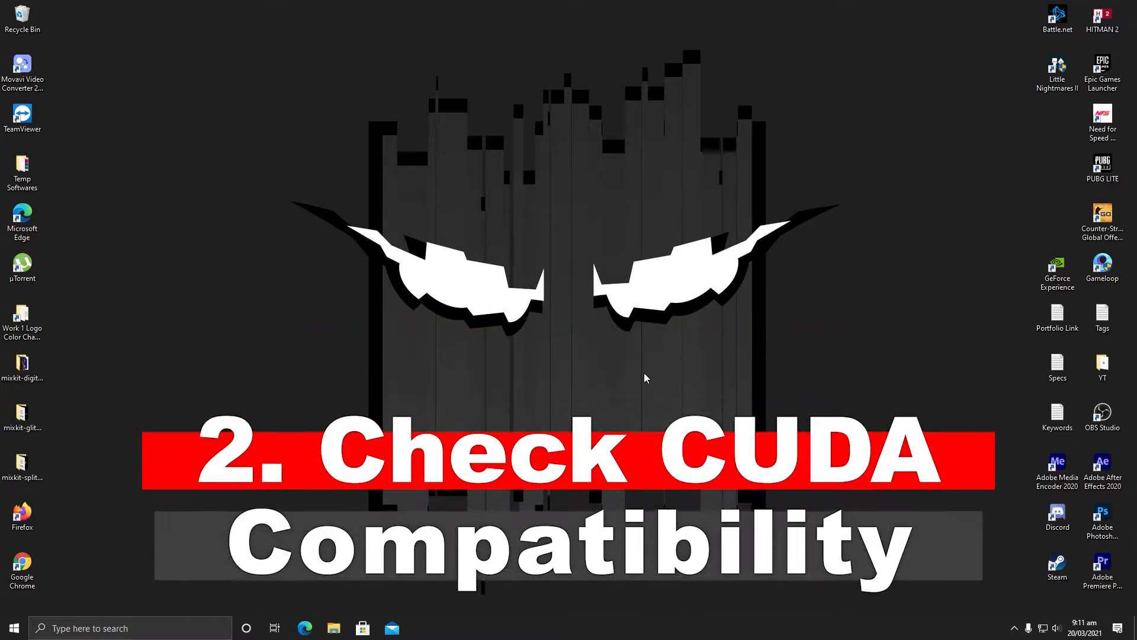
mouse_move(362, 386)
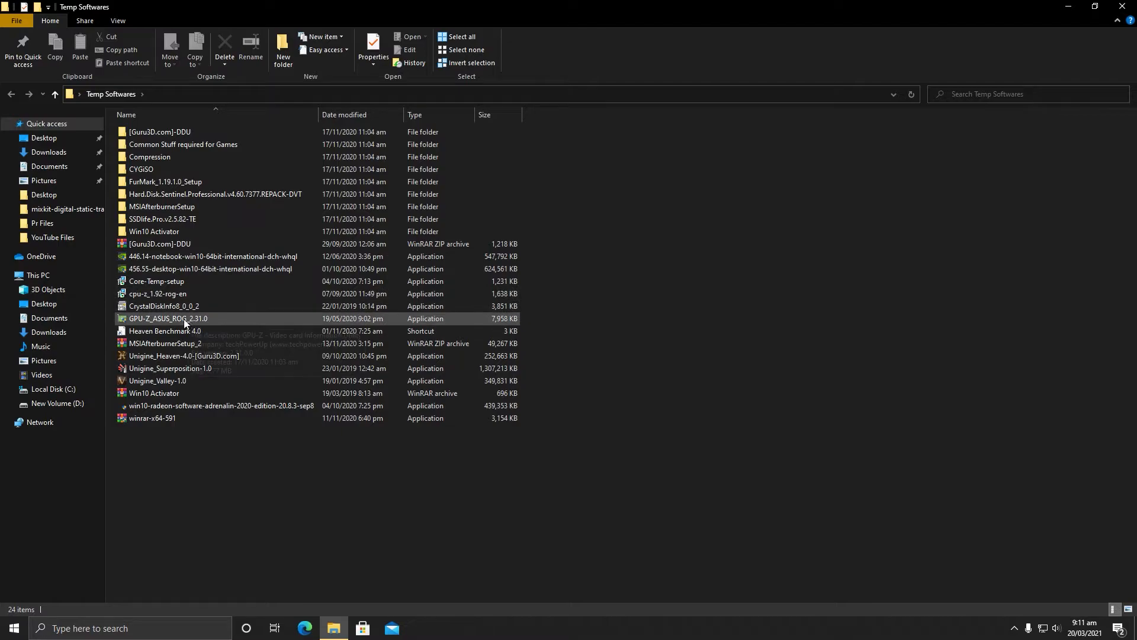
double_click(168, 318)
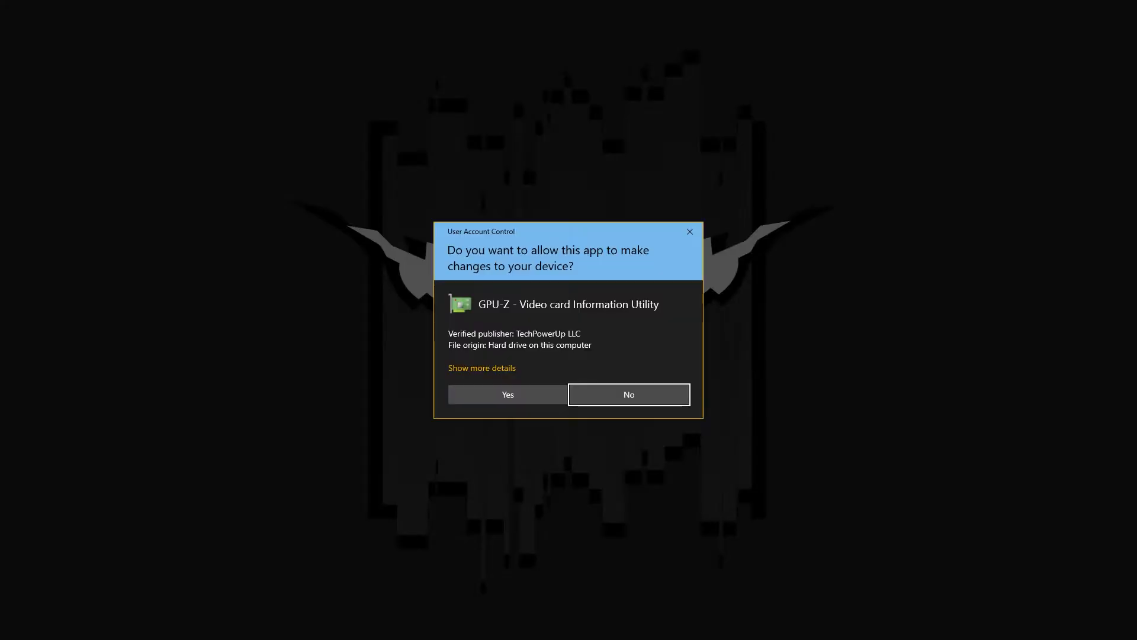
- Allow GPU-Z to run, review the GTX 1660 Ti's CUDA support, then close it
left_click(507, 394)
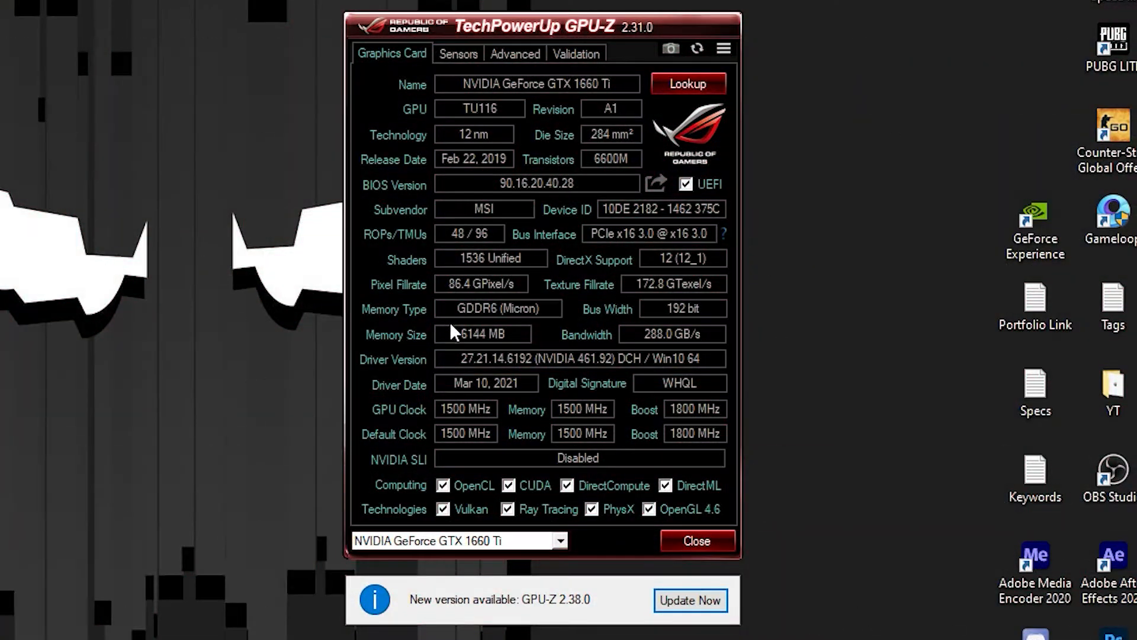
mouse_move(678, 221)
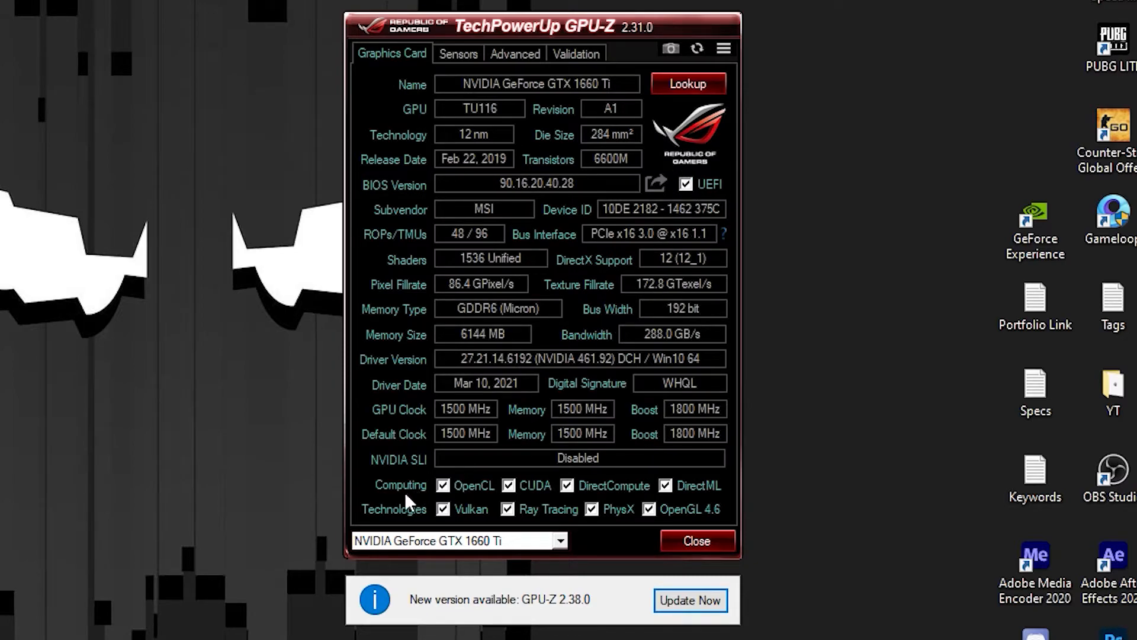
mouse_move(473, 485)
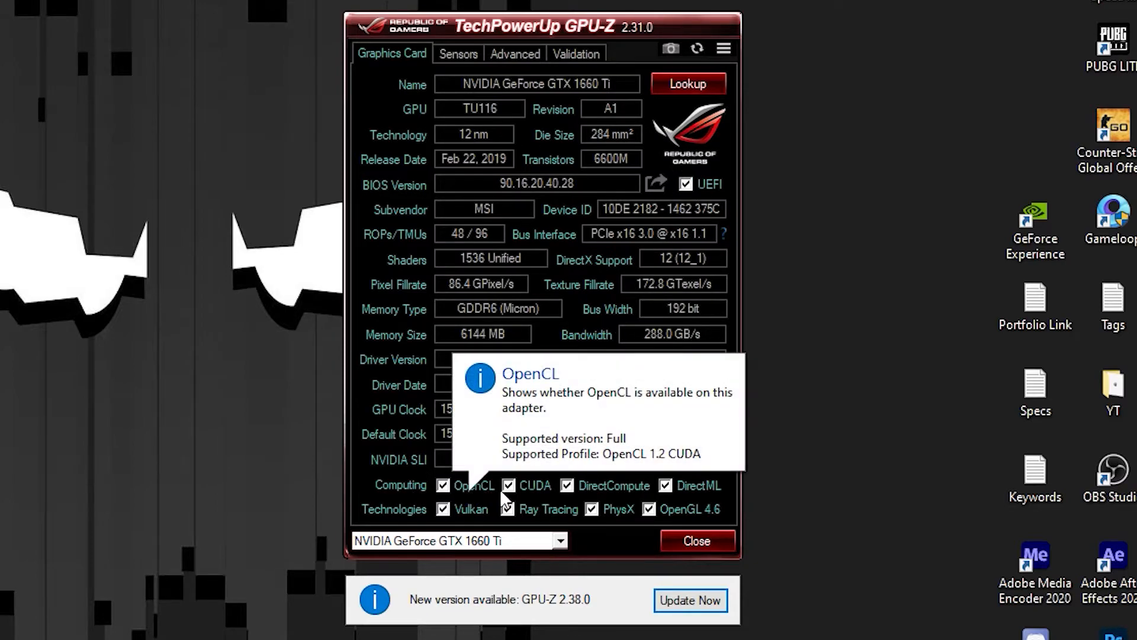
mouse_move(610, 484)
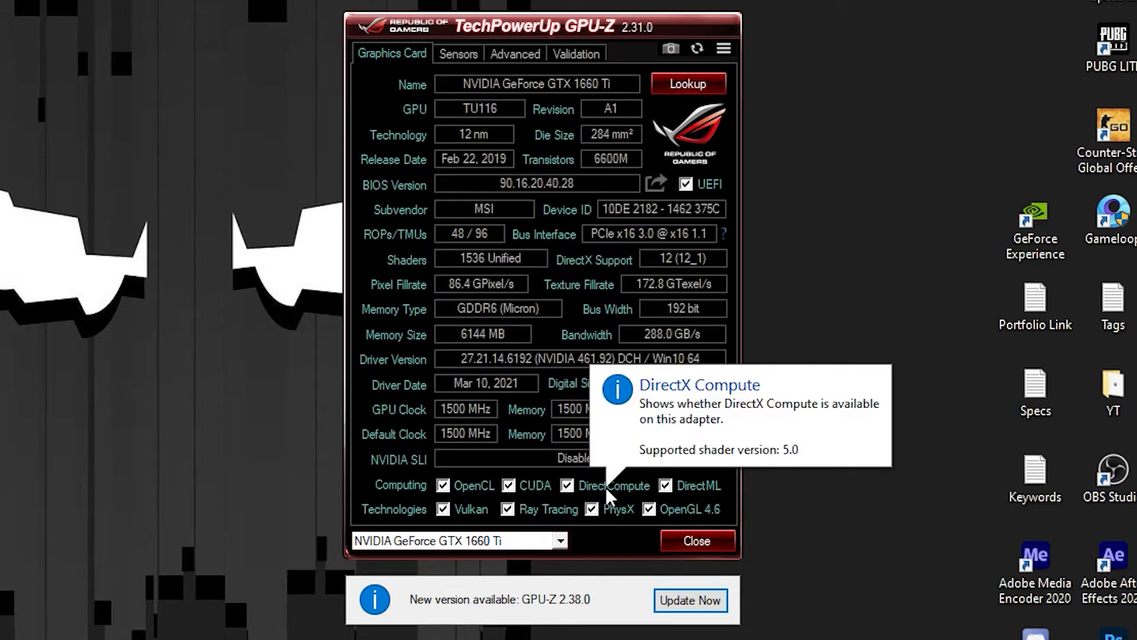
mouse_move(424, 514)
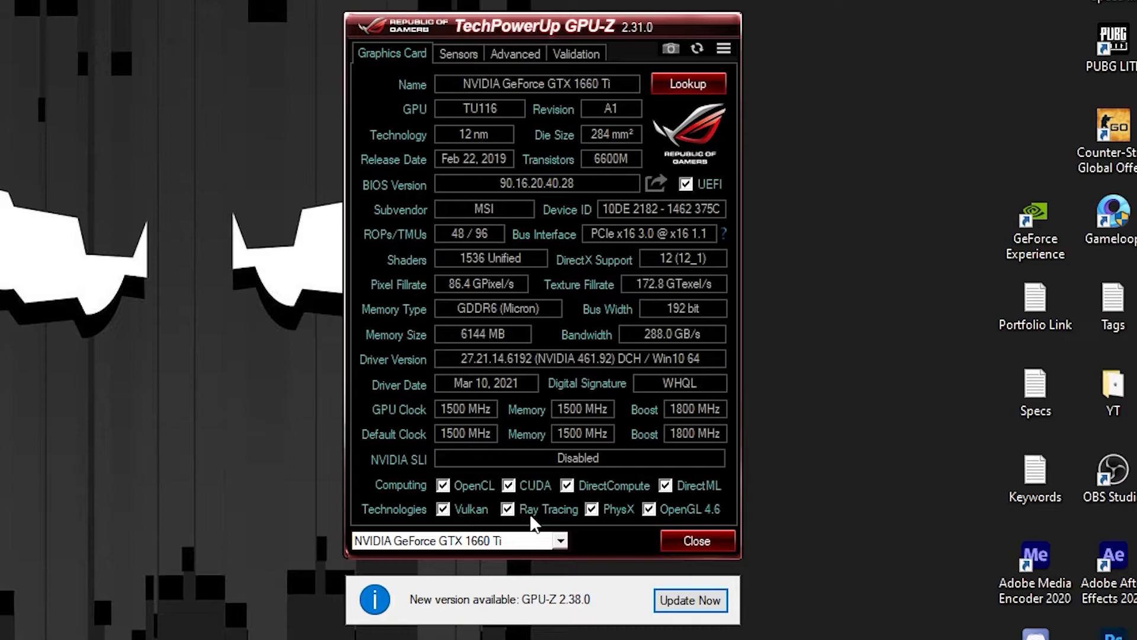
mouse_move(624, 528)
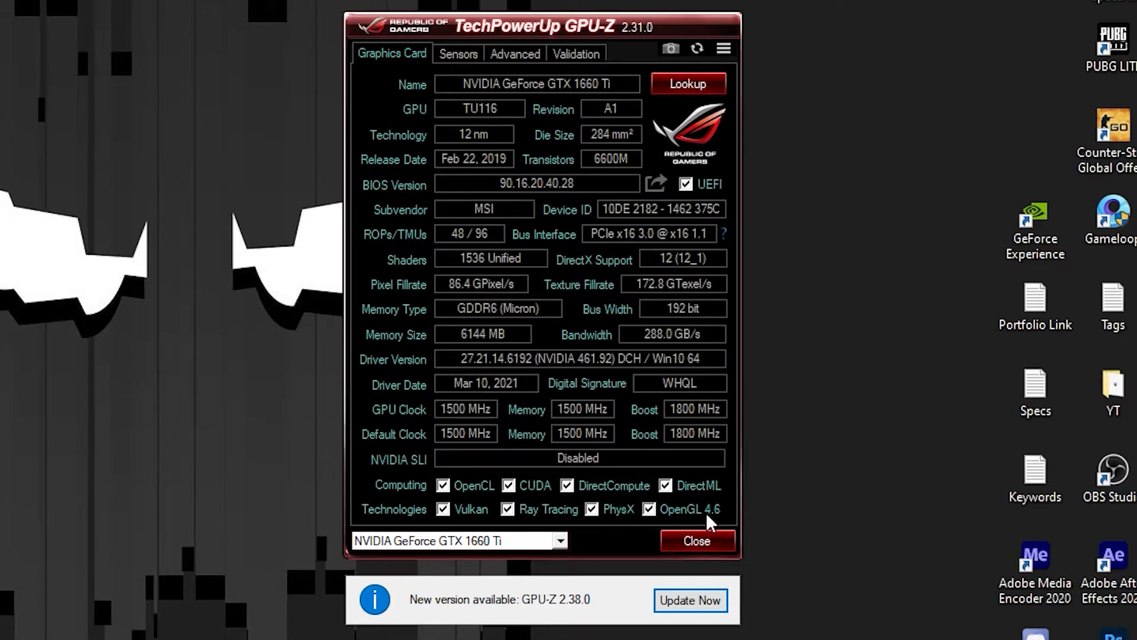
mouse_move(692, 497)
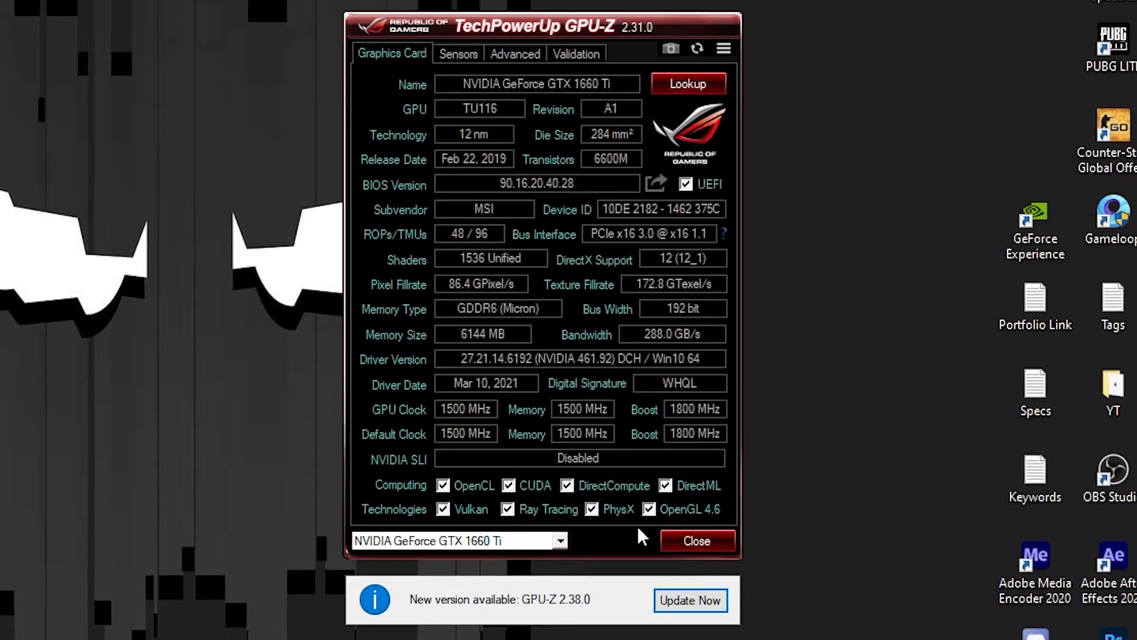
mouse_move(464, 501)
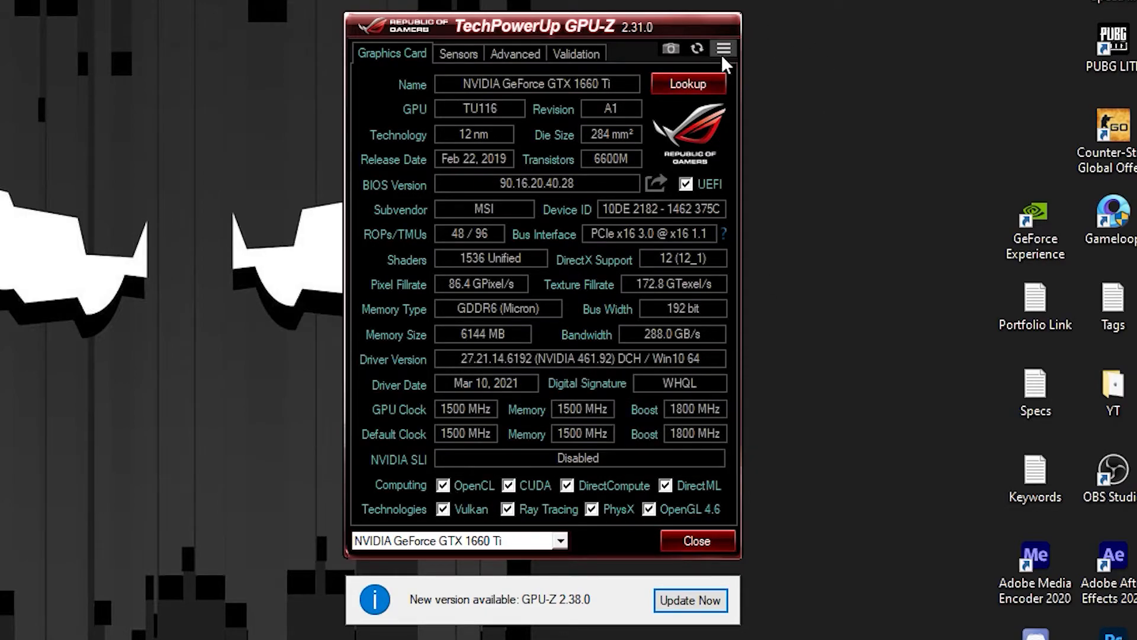
mouse_move(723, 48)
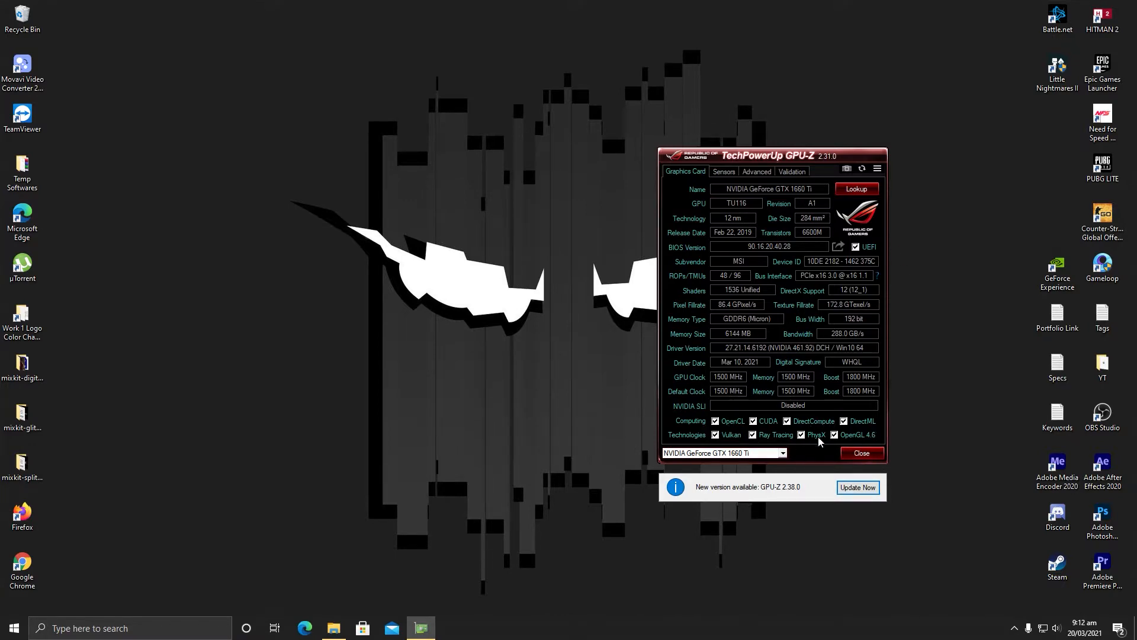
left_click(861, 452)
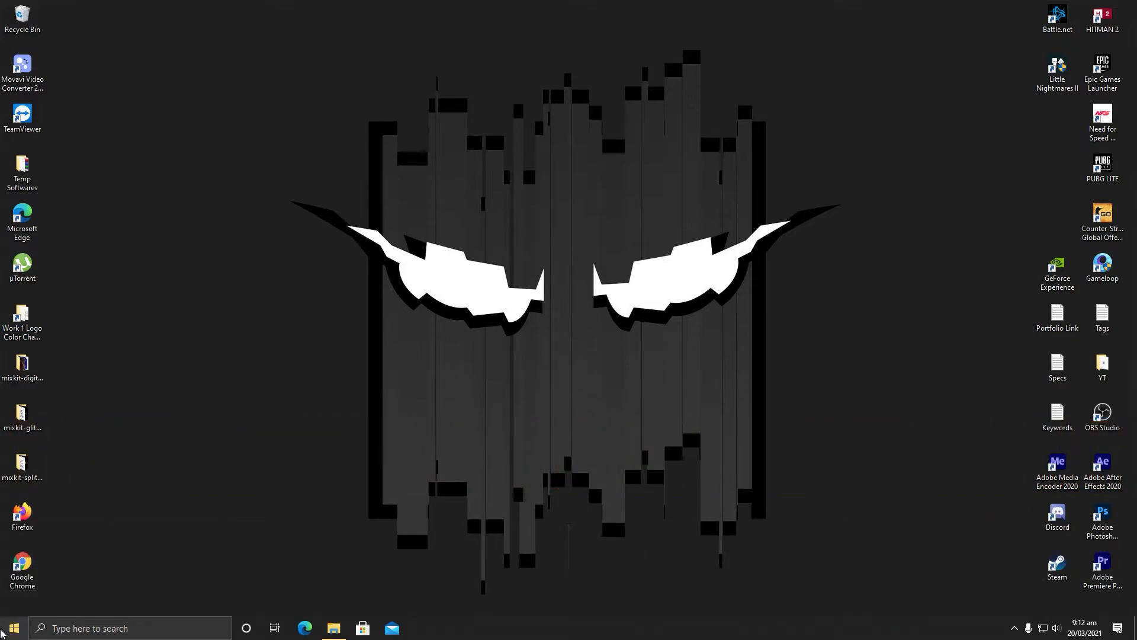
- Open the Graphics settings page under System in Windows Settings
left_click(12, 627)
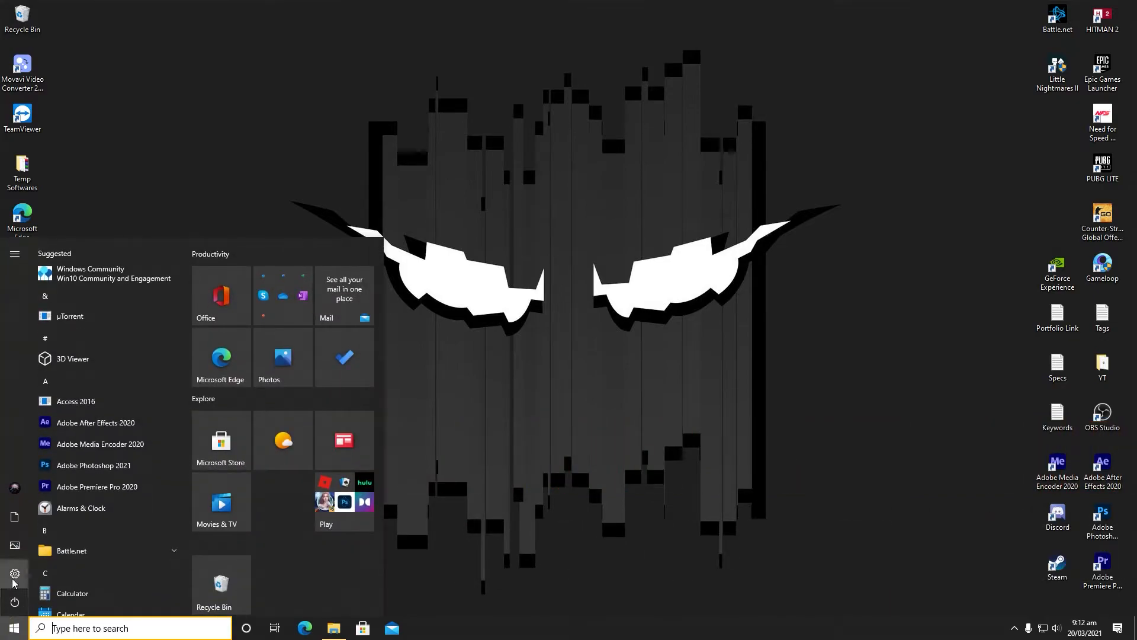
left_click(13, 573)
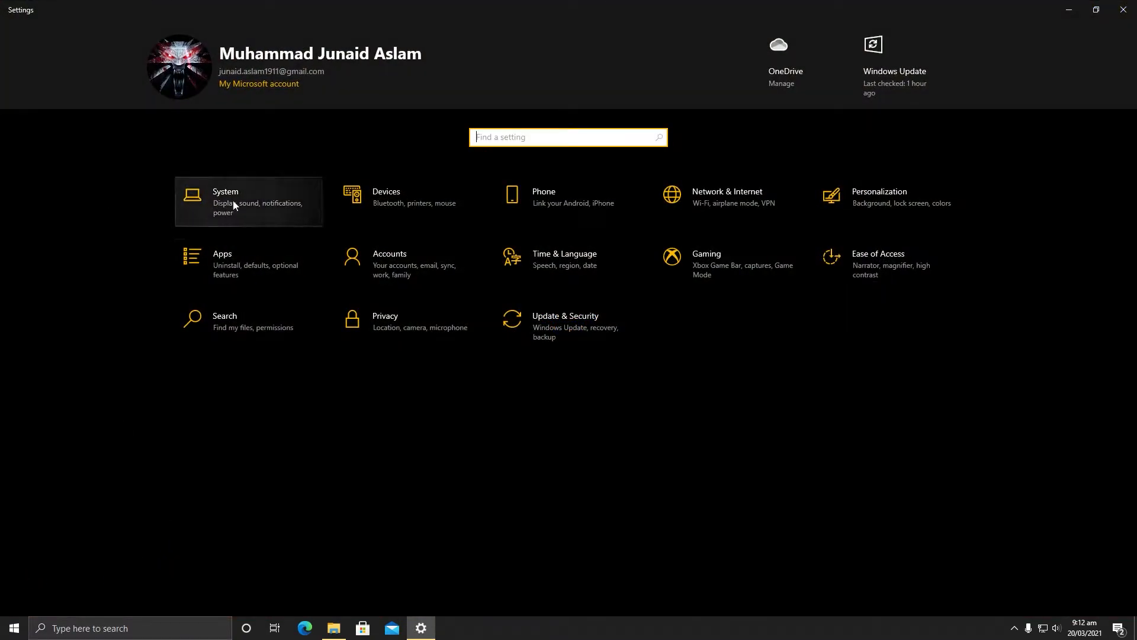
left_click(225, 201)
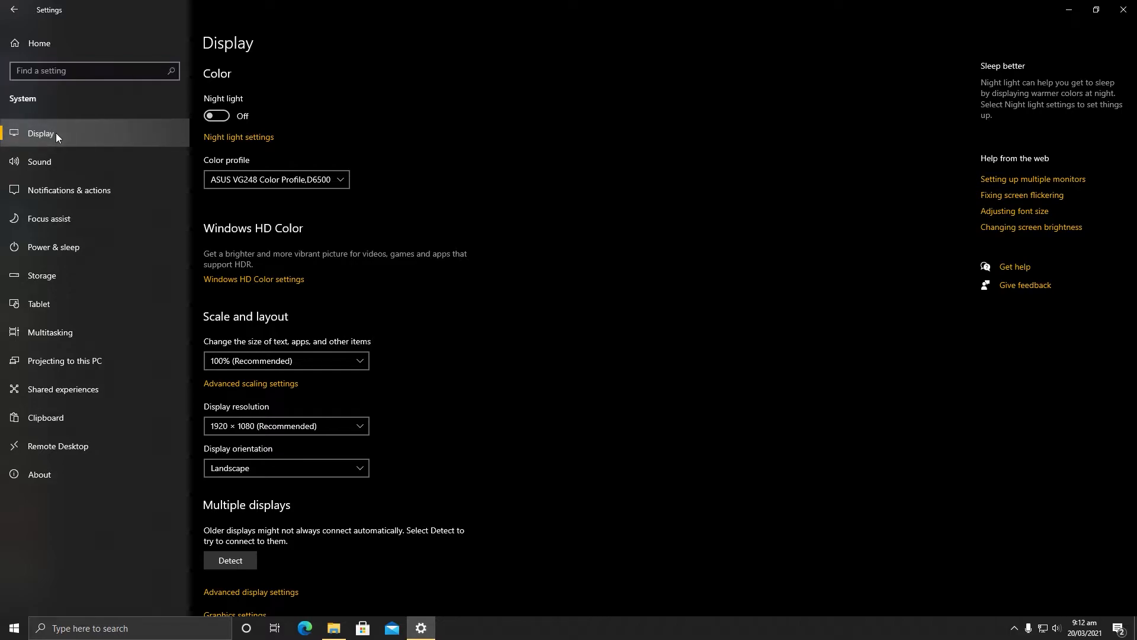
scroll("down", 3)
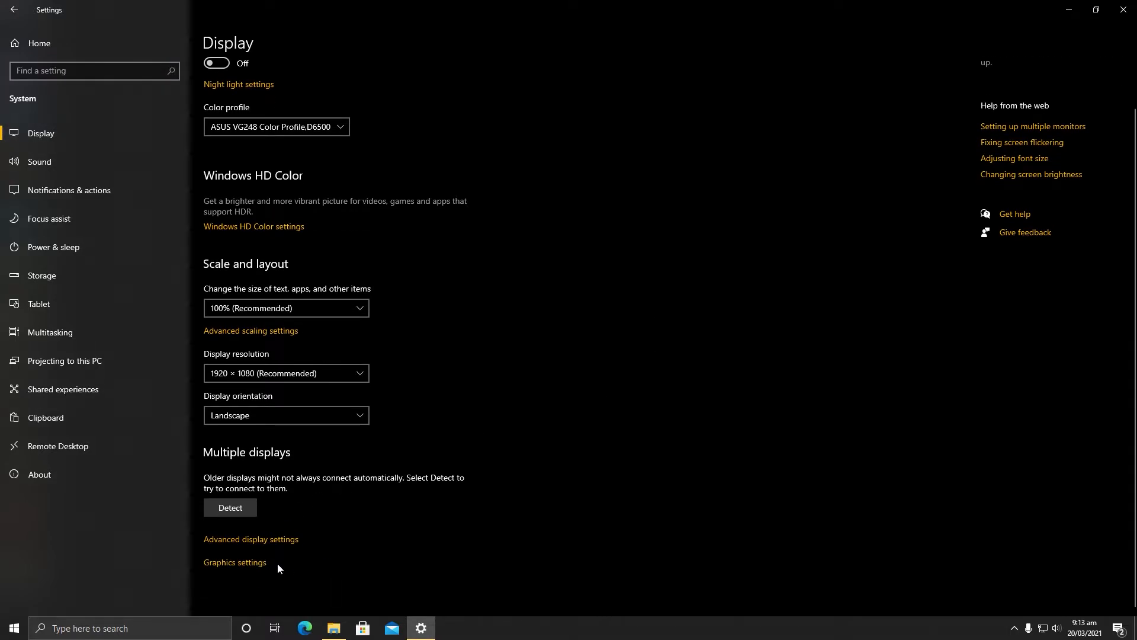
left_click(235, 562)
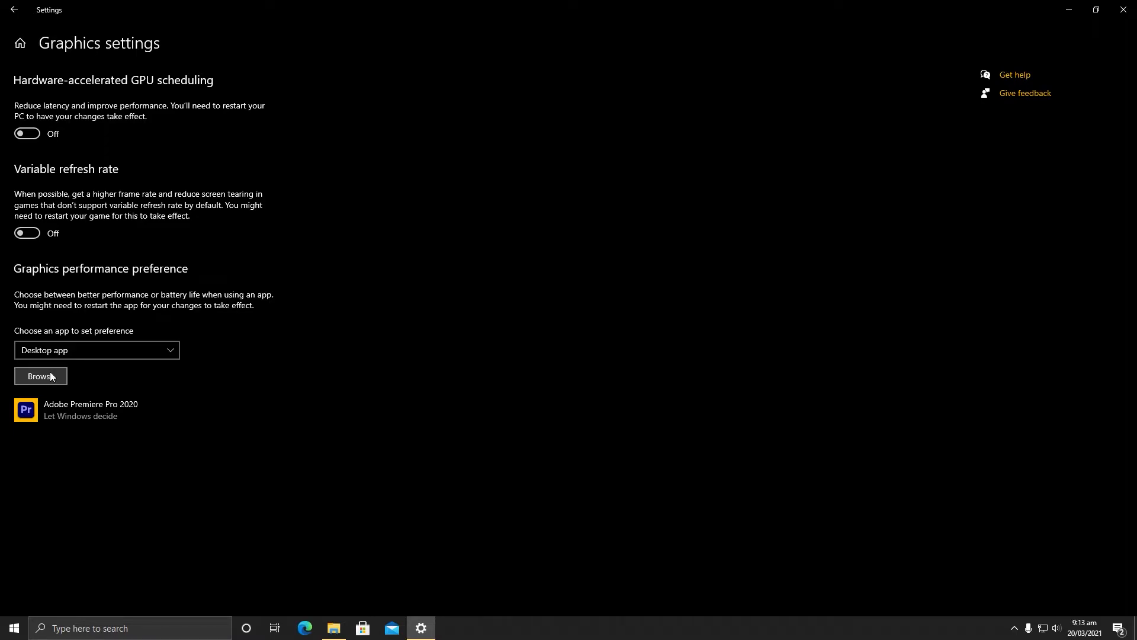
- Set Adobe Premiere Pro 2020's graphics preference to High performance and save
left_click(41, 375)
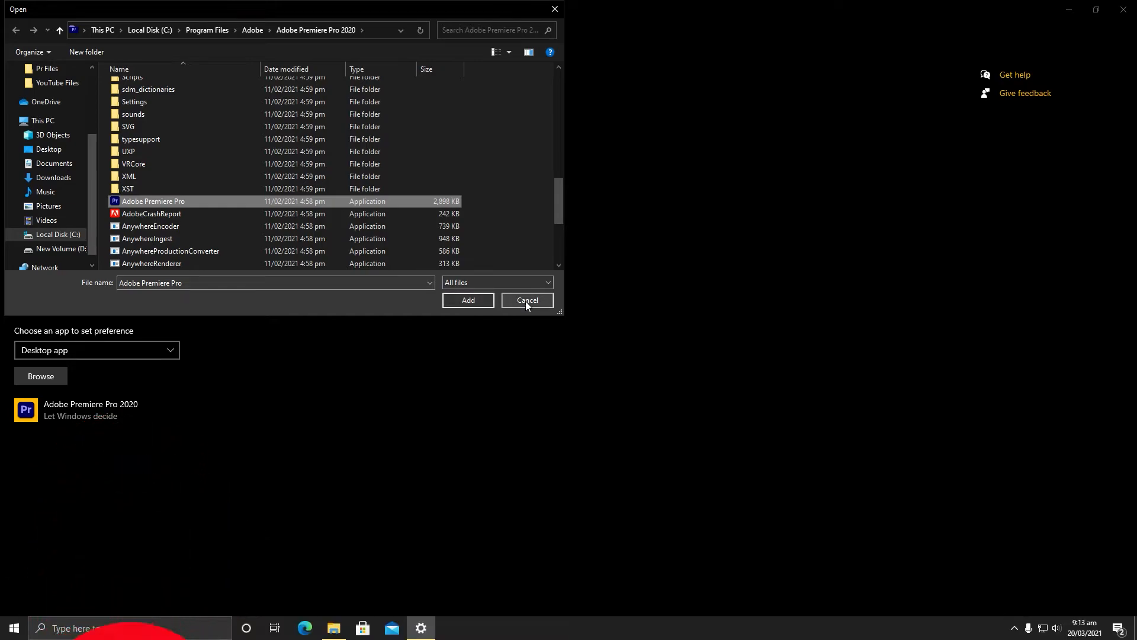
left_click(526, 300)
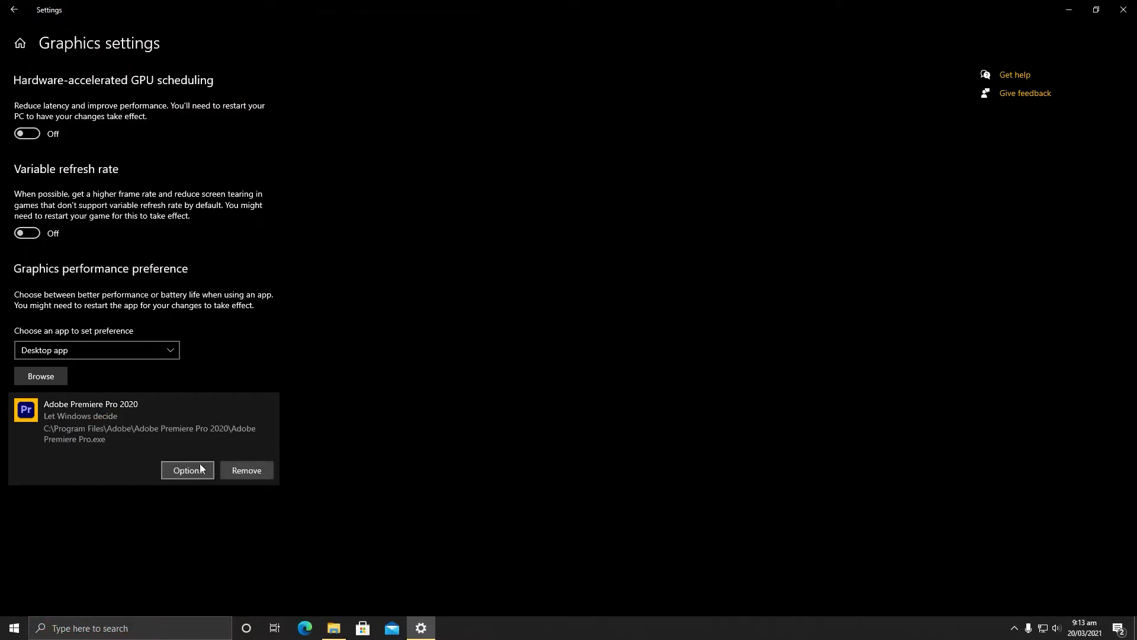
left_click(188, 469)
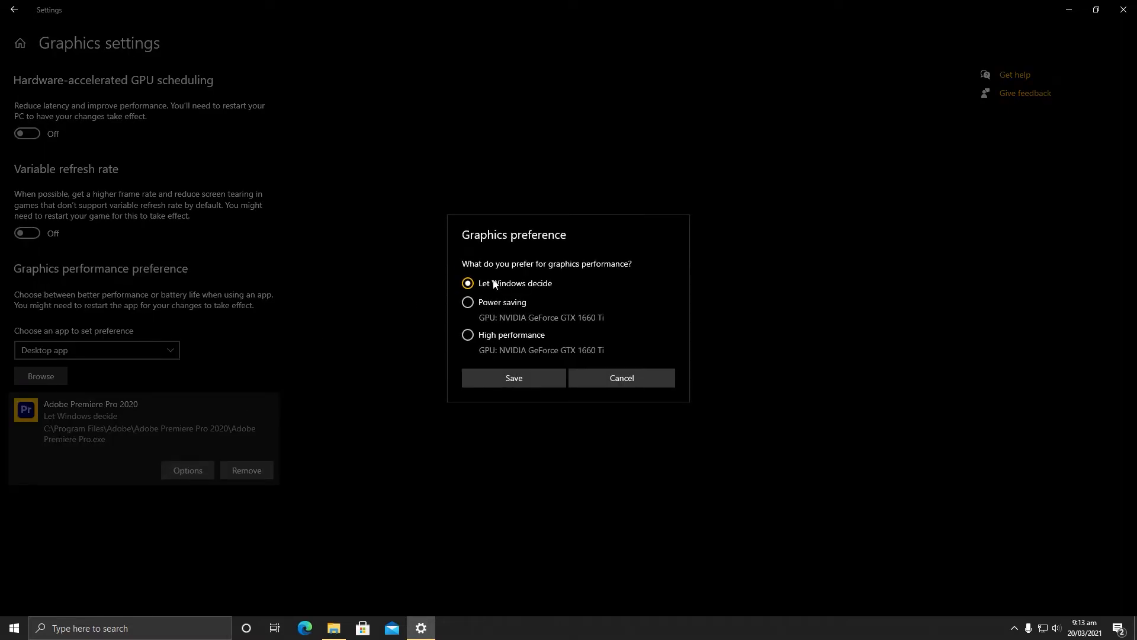
mouse_move(536, 285)
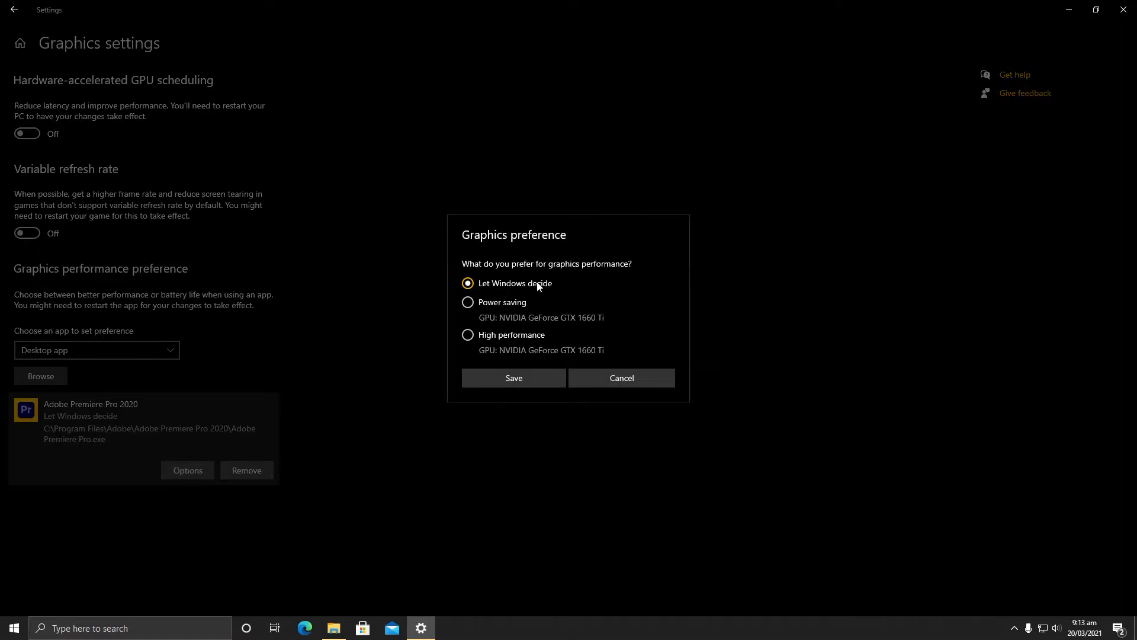
left_click(468, 334)
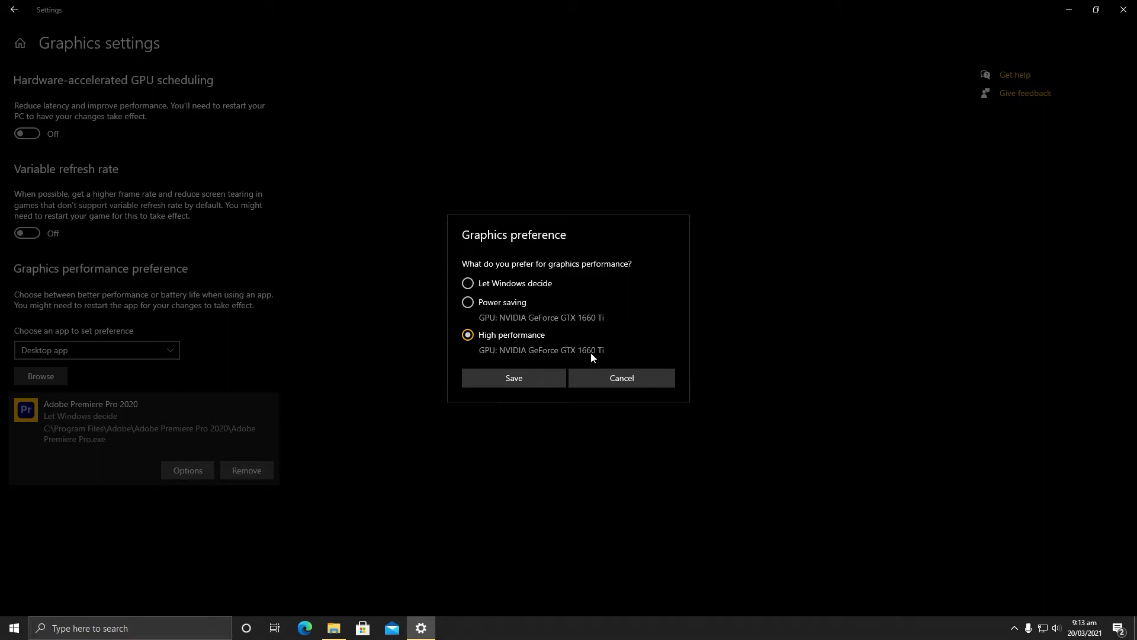
mouse_move(513, 378)
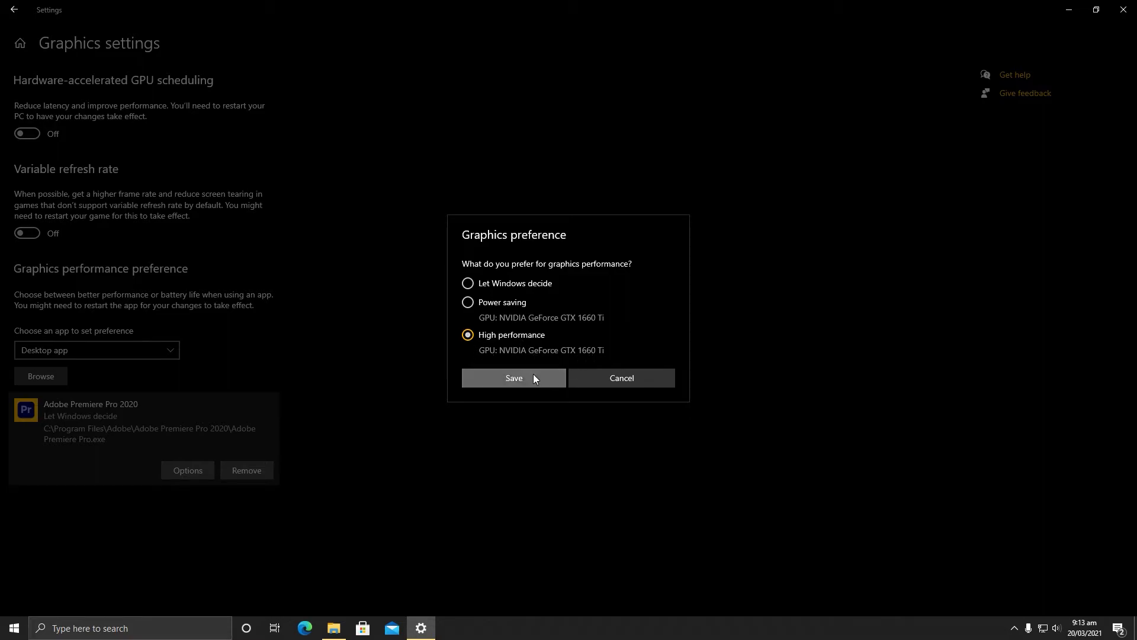
left_click(514, 377)
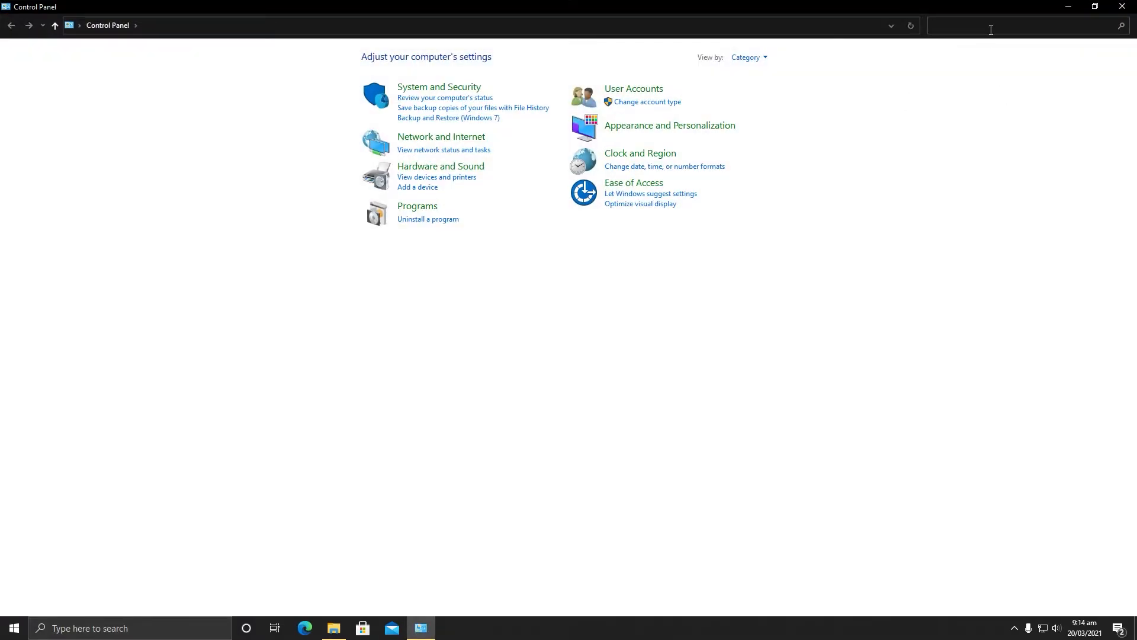
- Open Device Manager, expand Display adapters and bring up the GTX 1660 Ti's actions
type("devi")
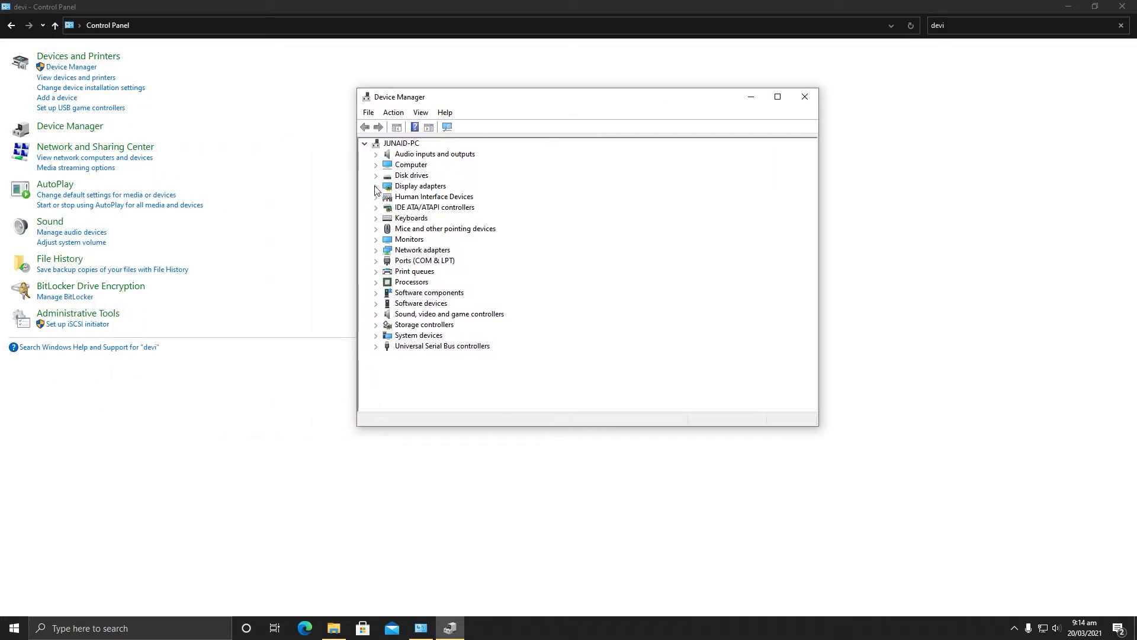
left_click(375, 185)
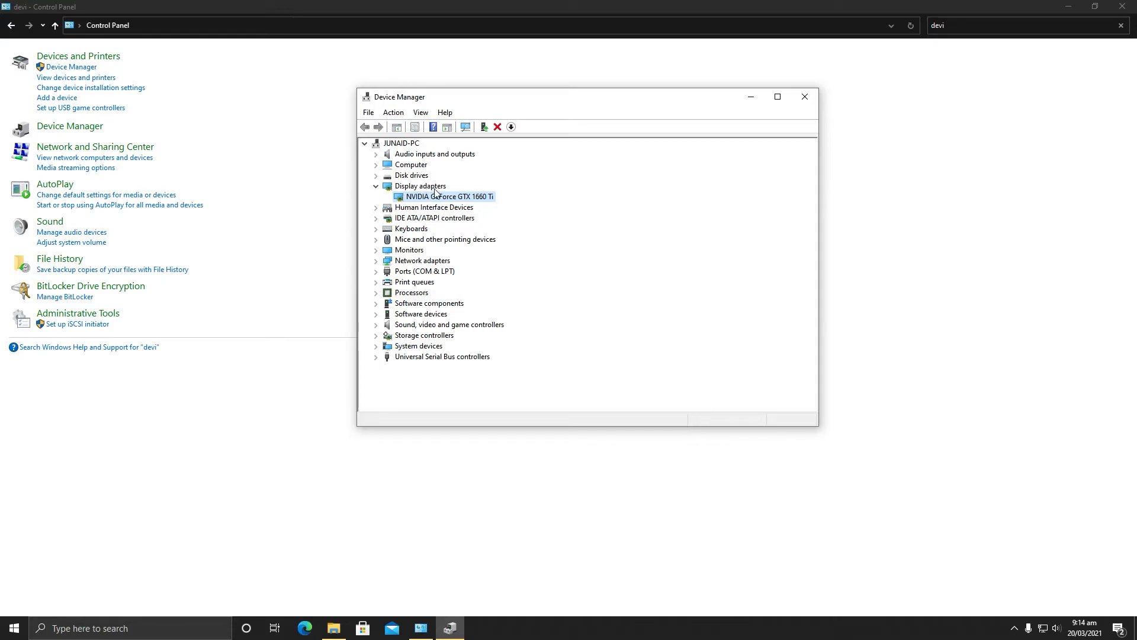
right_click(448, 196)
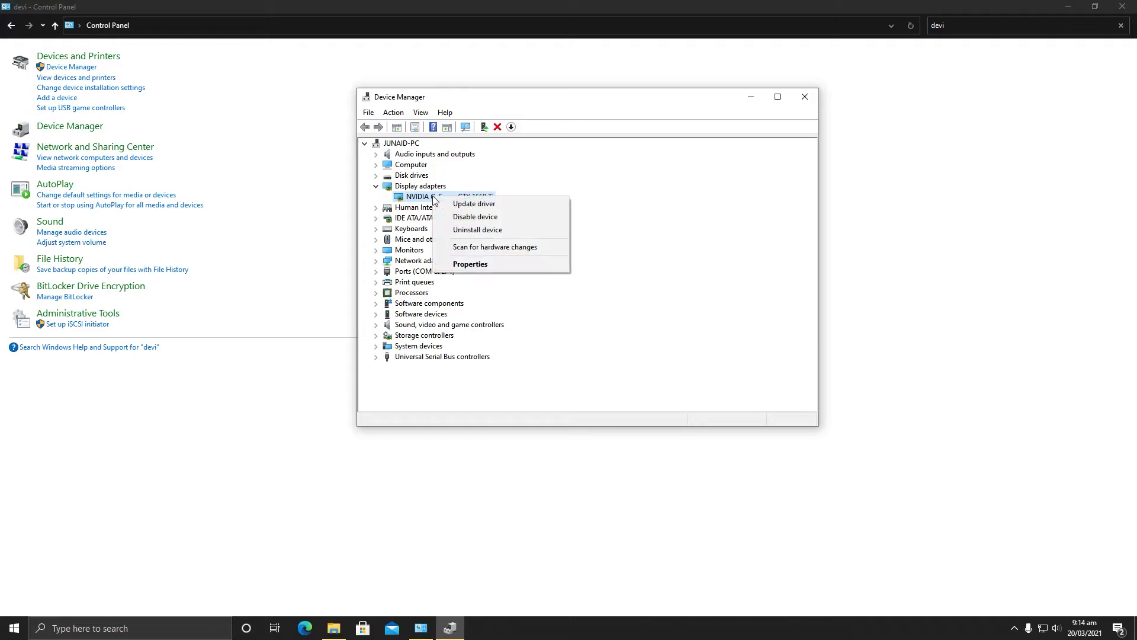
mouse_move(473, 203)
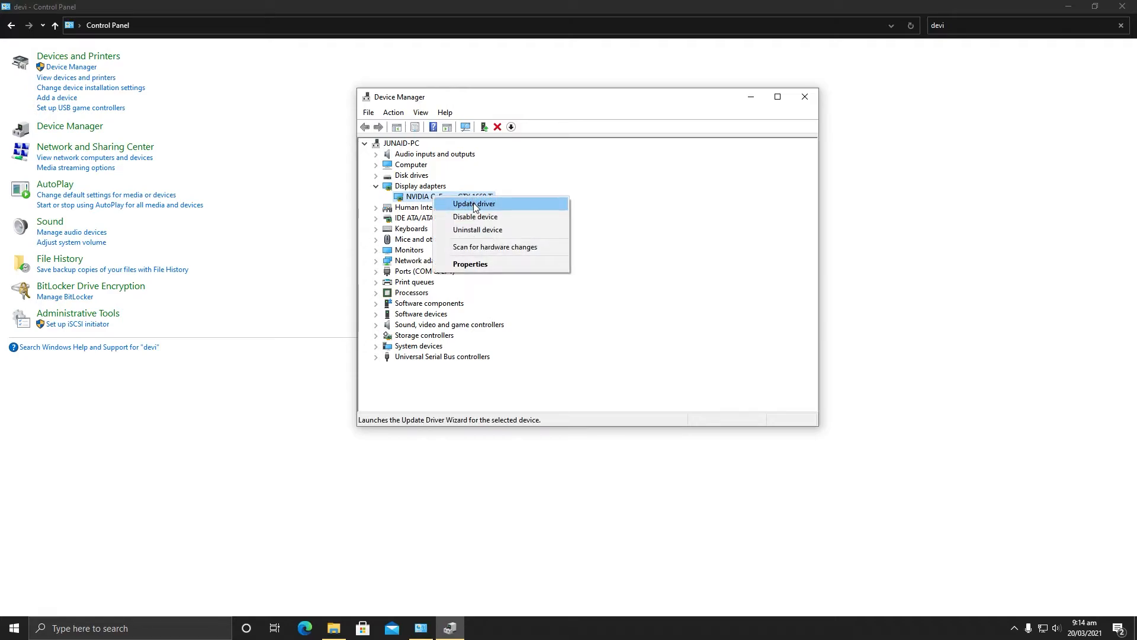
mouse_move(484, 230)
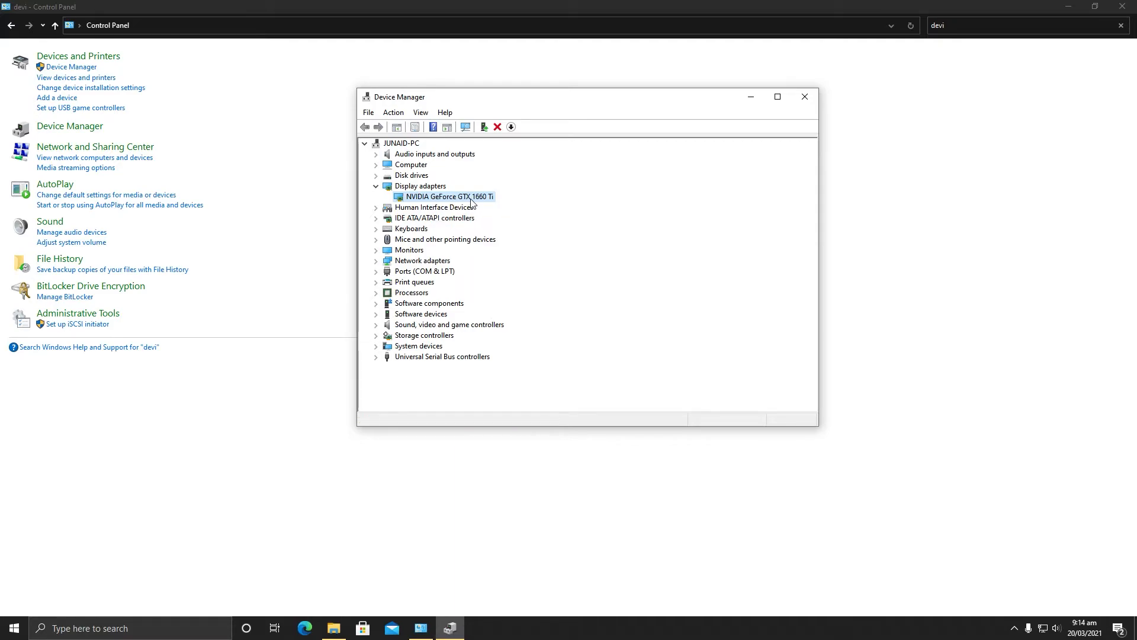
right_click(448, 196)
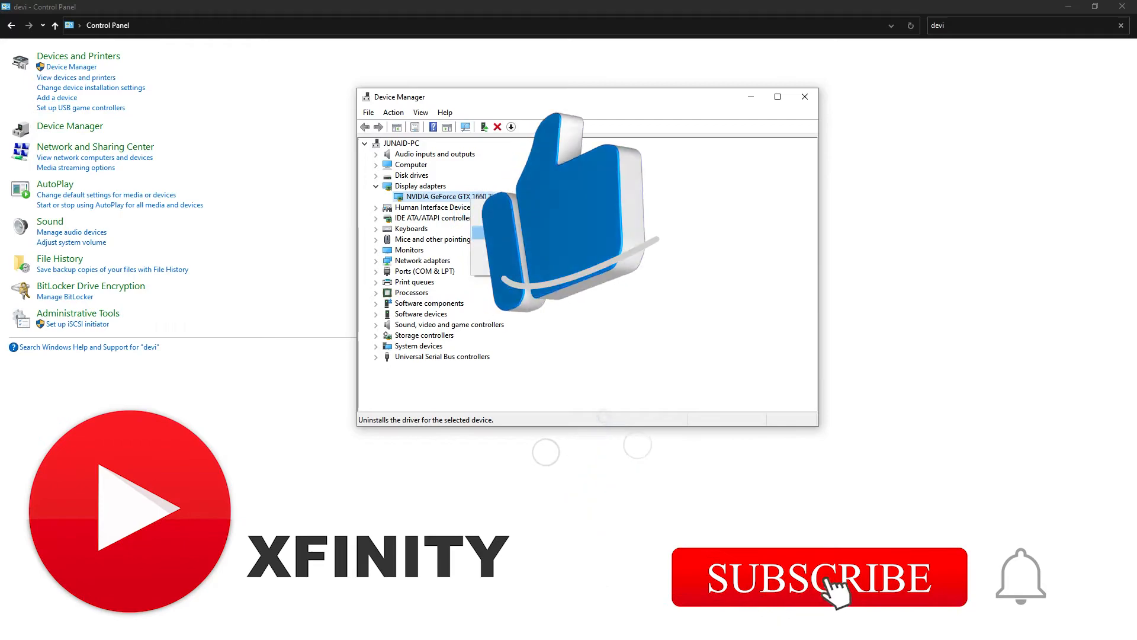
right_click(444, 196)
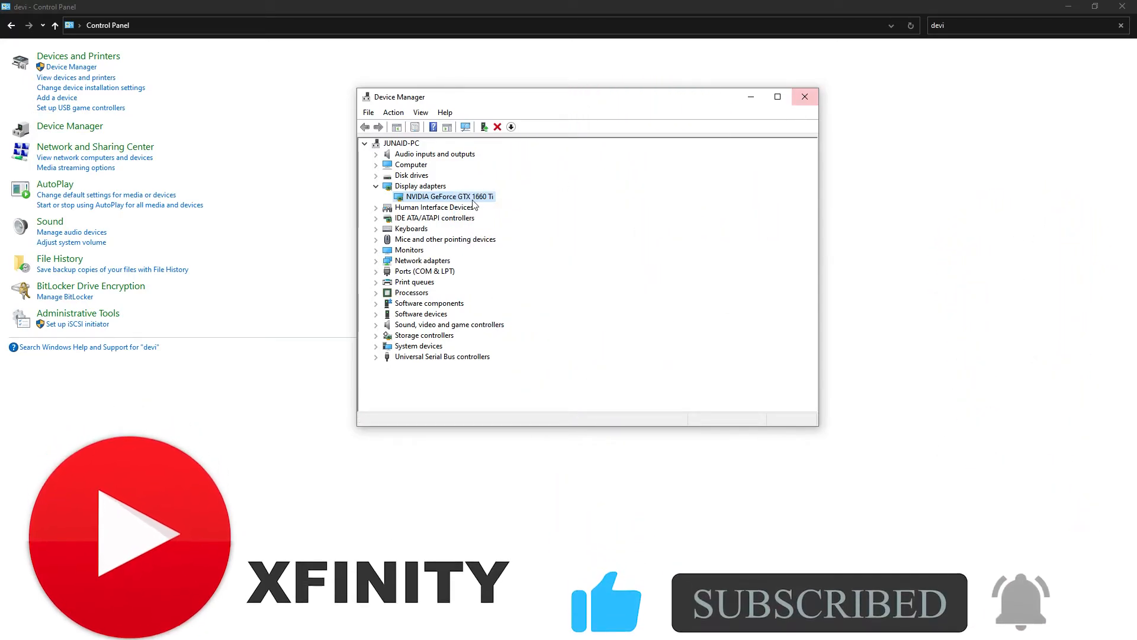
right_click(449, 196)
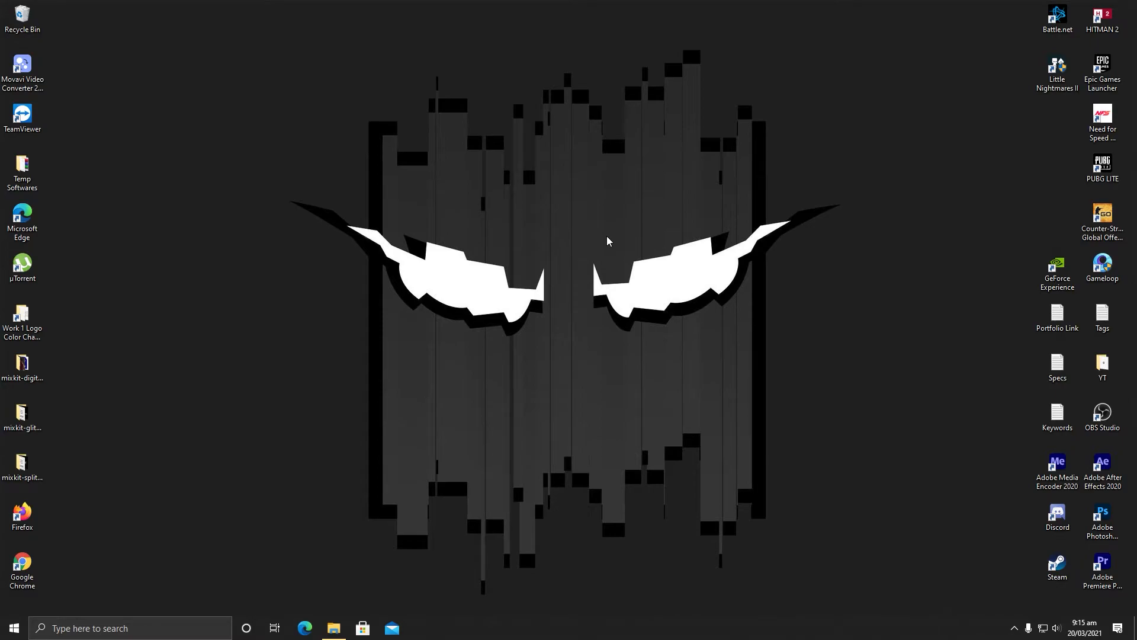
mouse_move(930, 539)
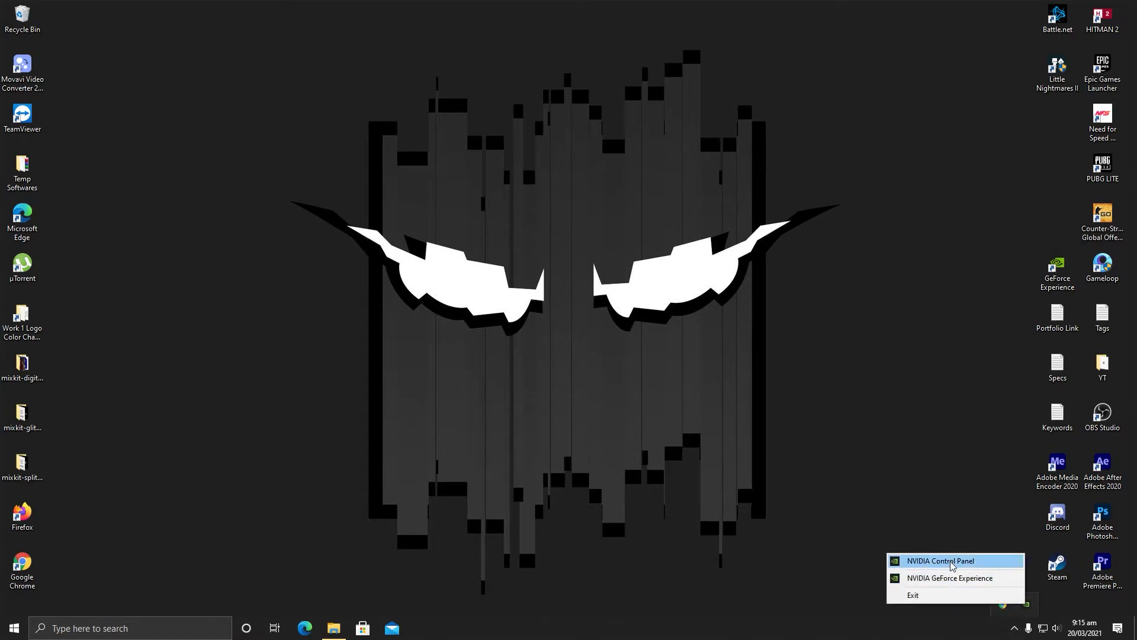
- Launch NVIDIA Control Panel from the tray, showing VG248 at 1920×1080, 165Hz
left_click(940, 560)
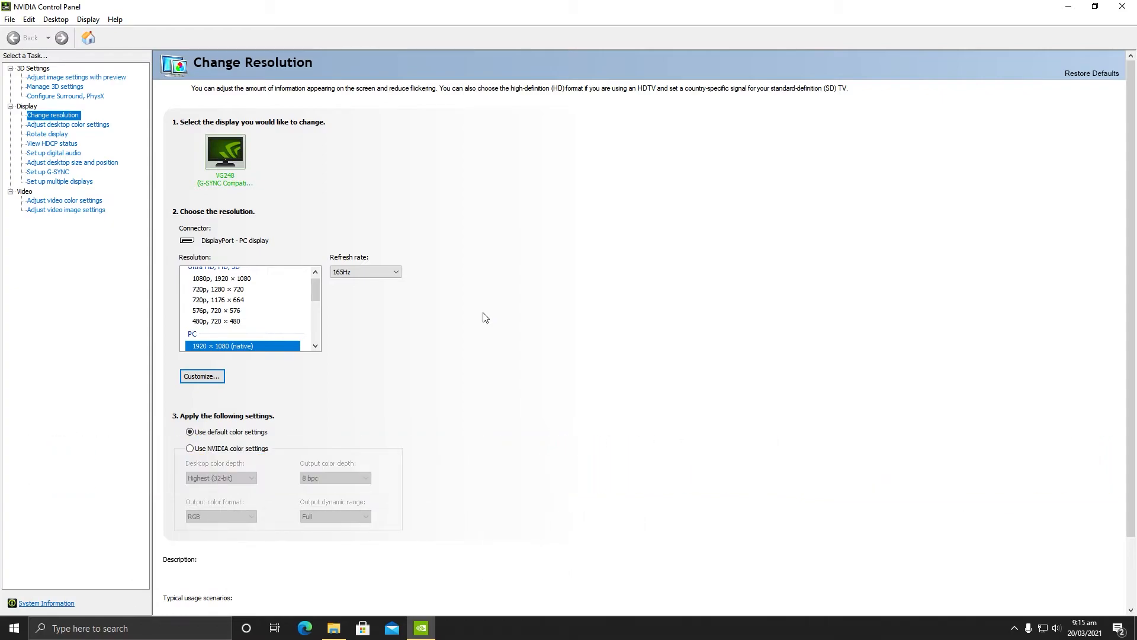
mouse_move(62, 90)
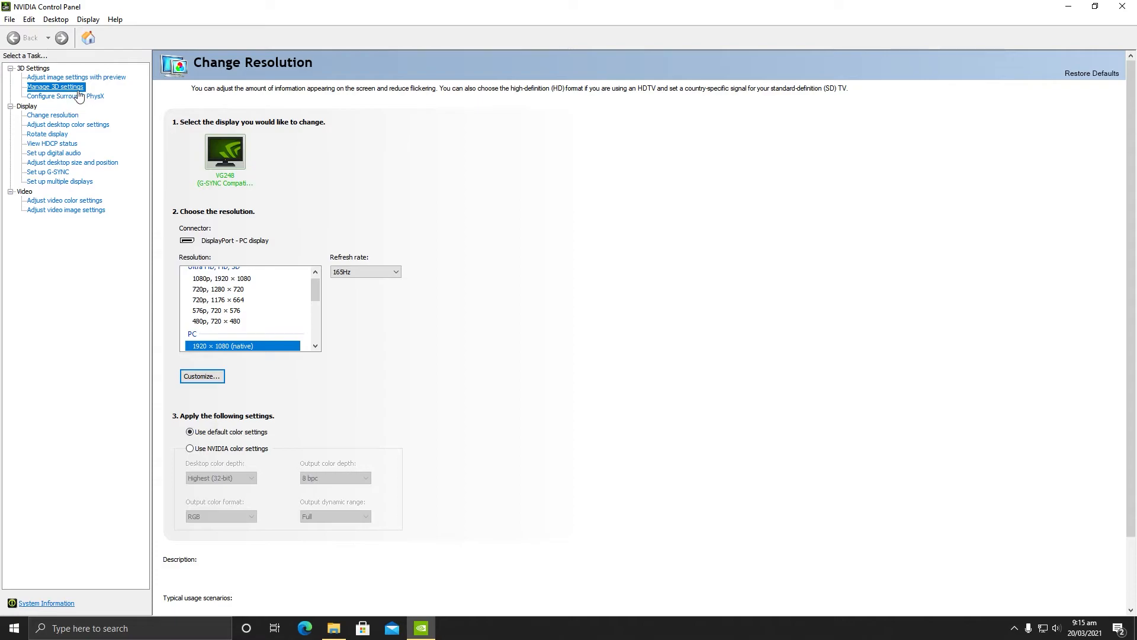
- In Manage 3D settings' Program Settings, select Adobe Premiere and review its settings
left_click(55, 87)
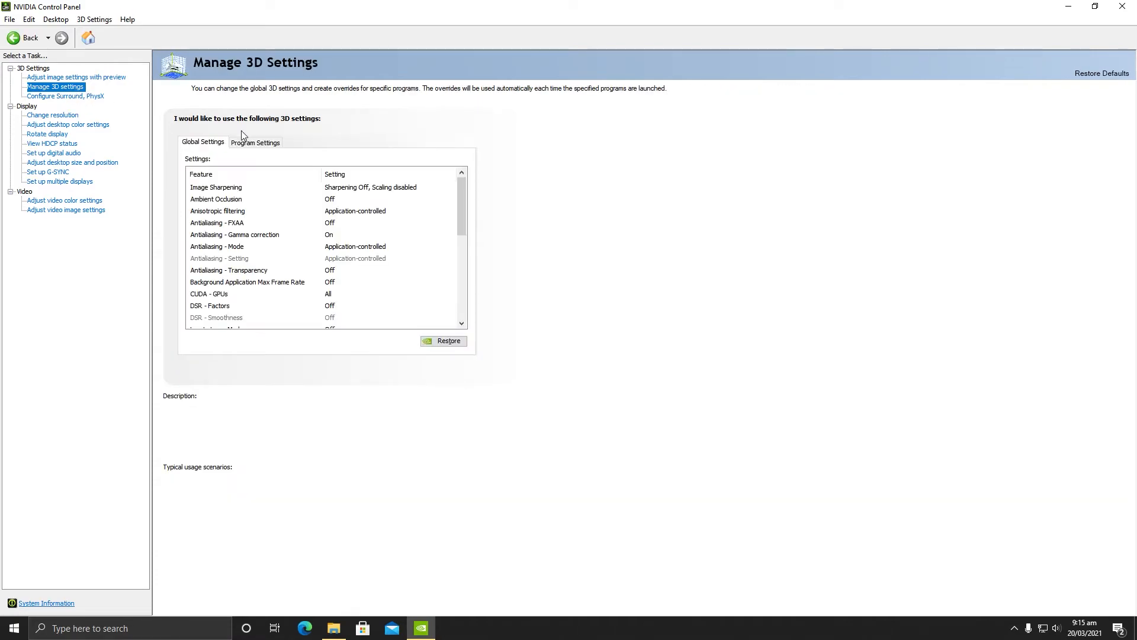
left_click(255, 141)
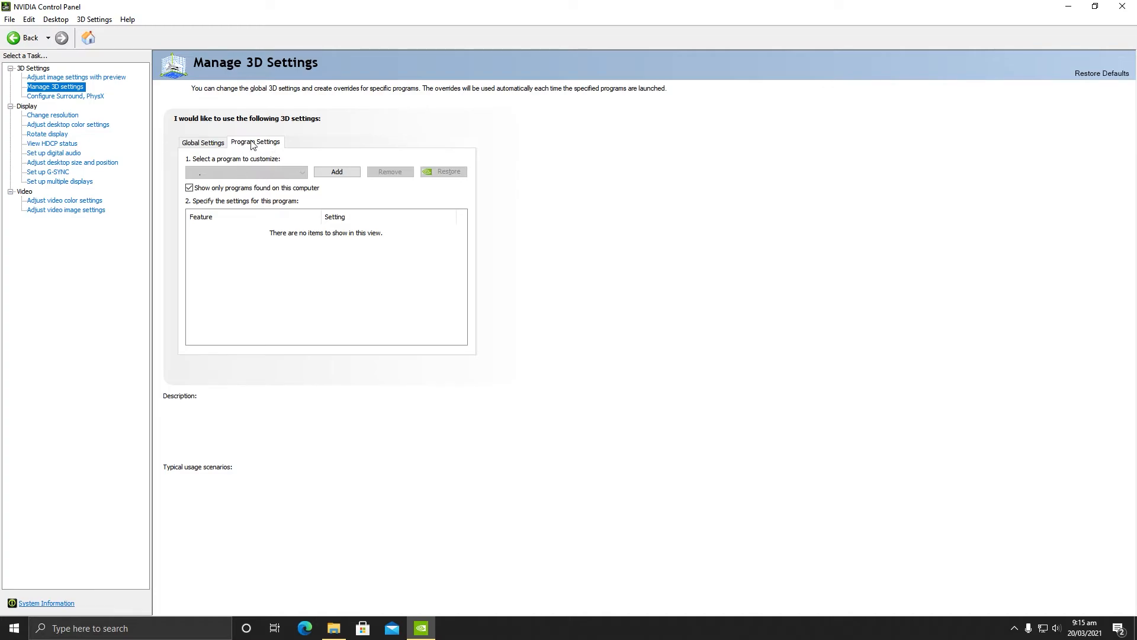
left_click(245, 172)
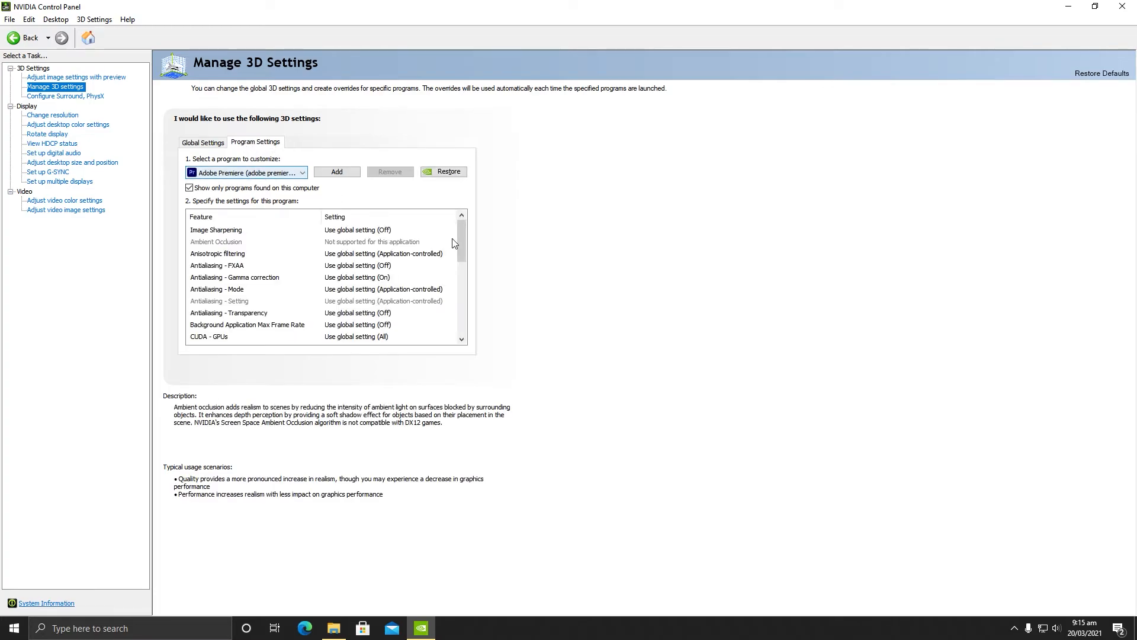
left_click_drag(461, 243, 462, 298)
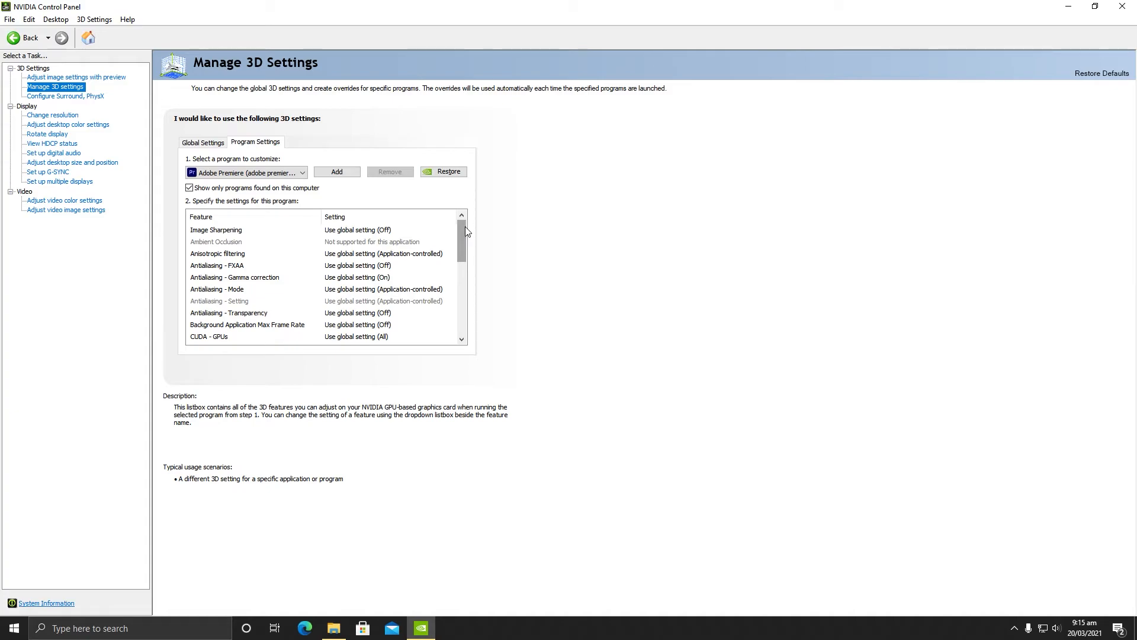
scroll("down", 3)
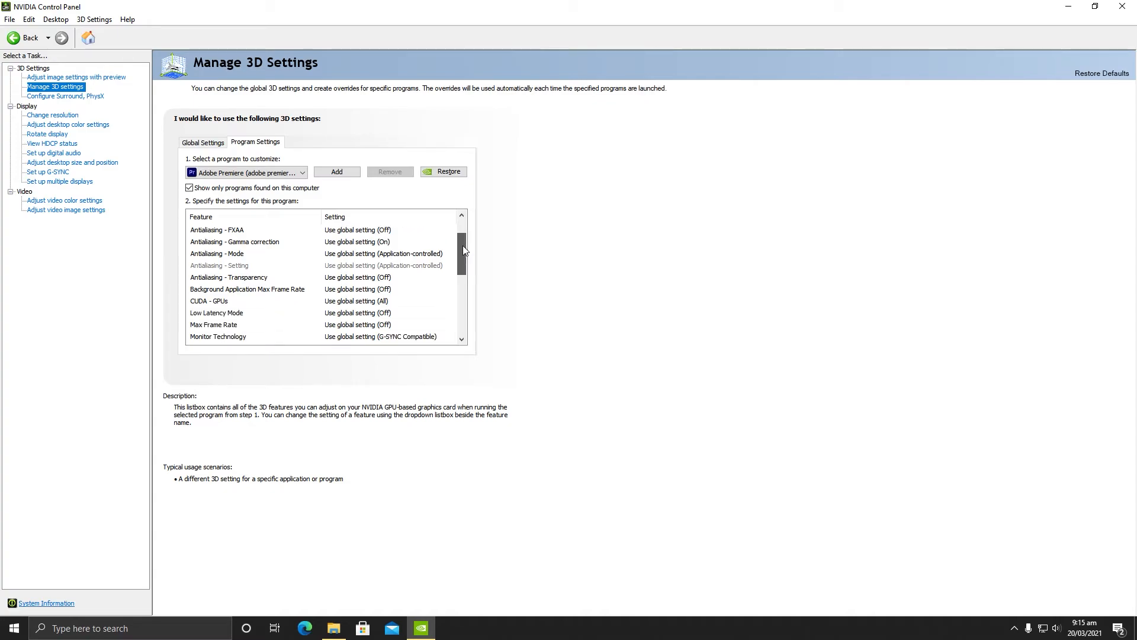
scroll("down", 3)
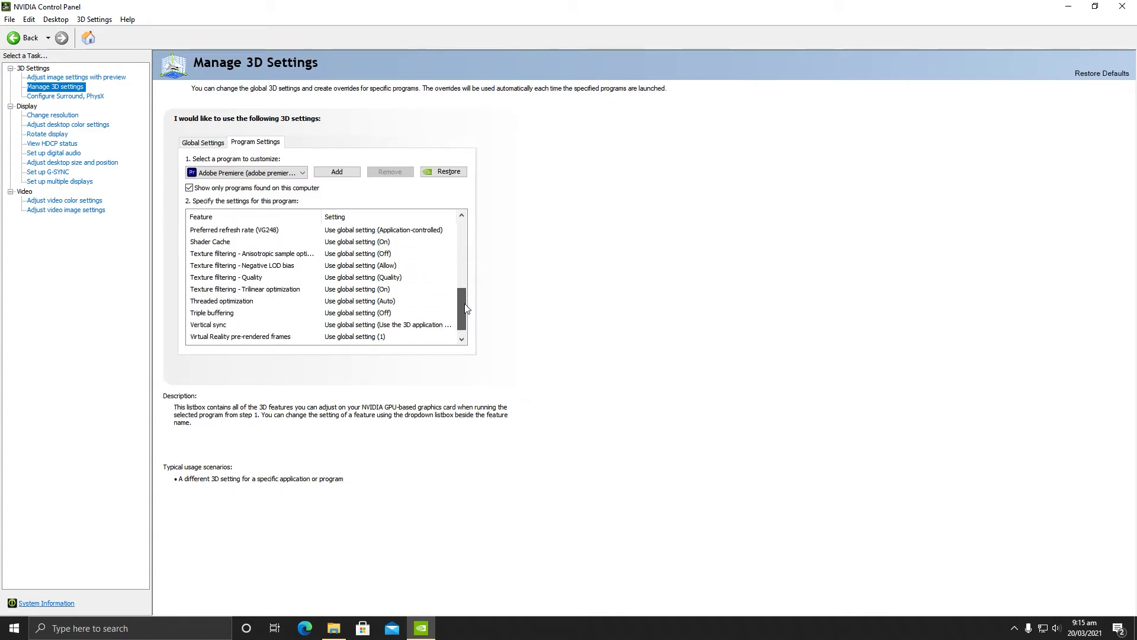
scroll("up", 3)
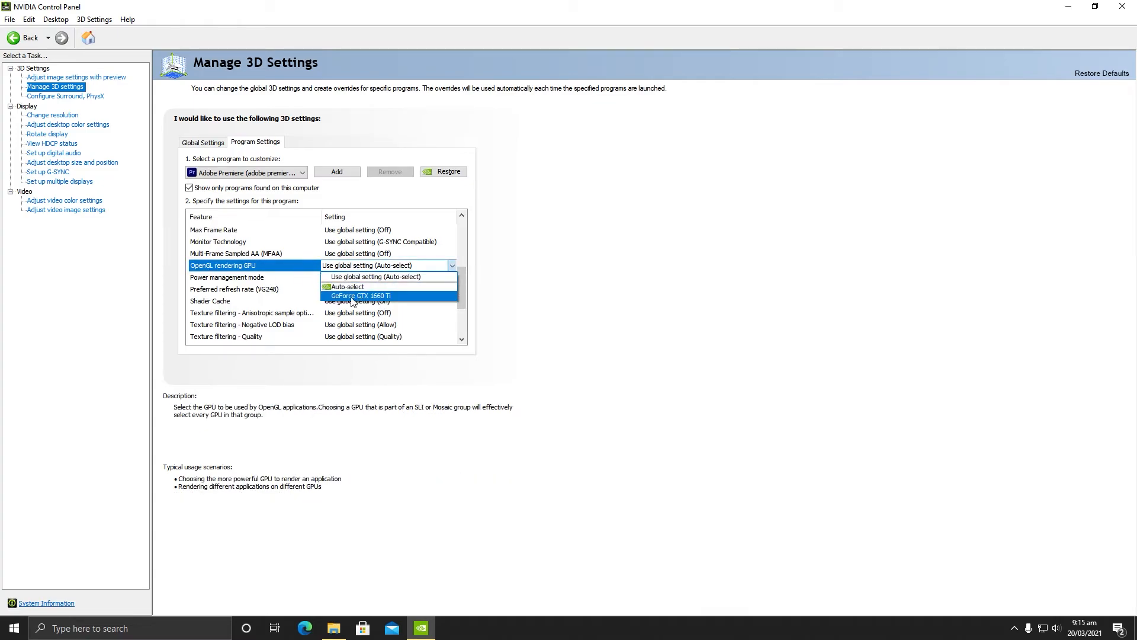
- Make the GeForce GTX 1660 Ti Premiere's OpenGL renderer and its only CUDA GPU
left_click(361, 295)
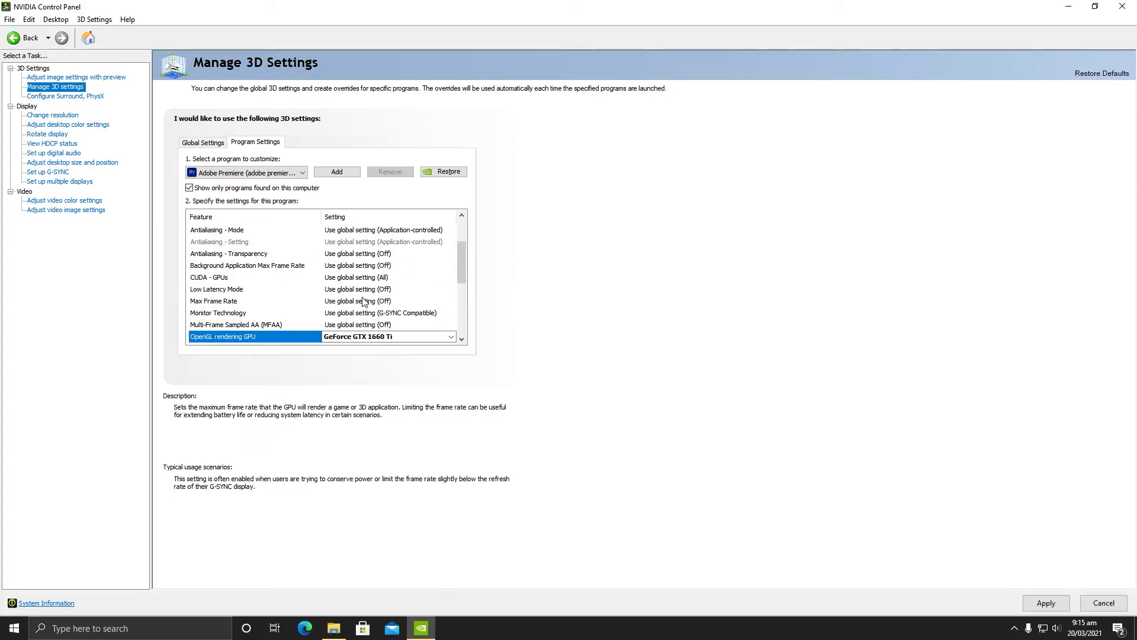
left_click(240, 277)
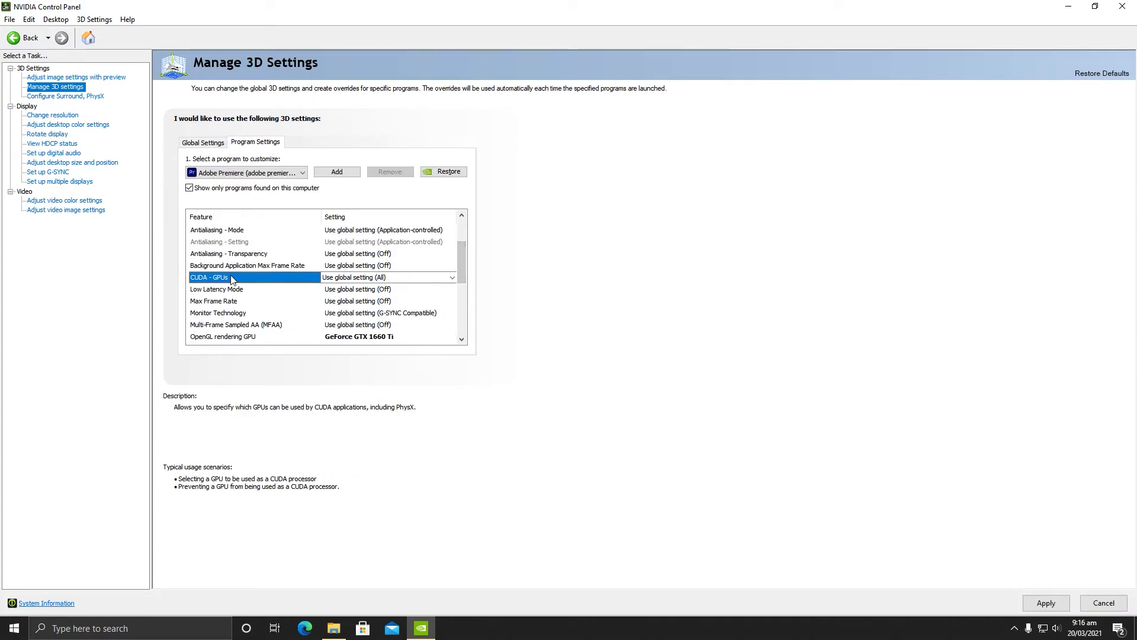
left_click(216, 288)
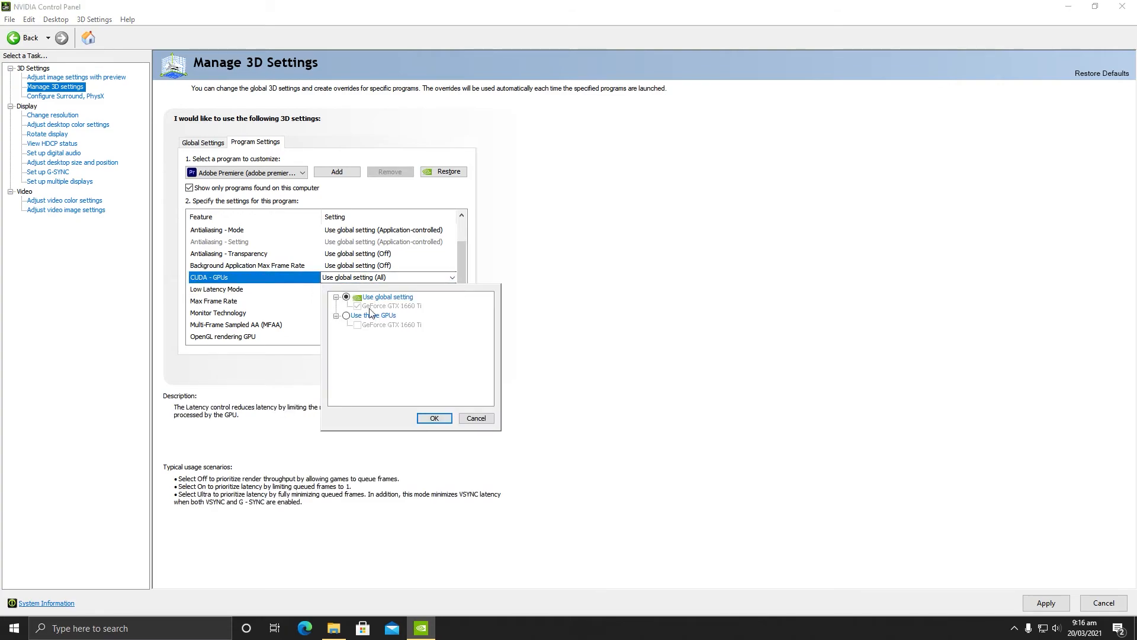
left_click(346, 314)
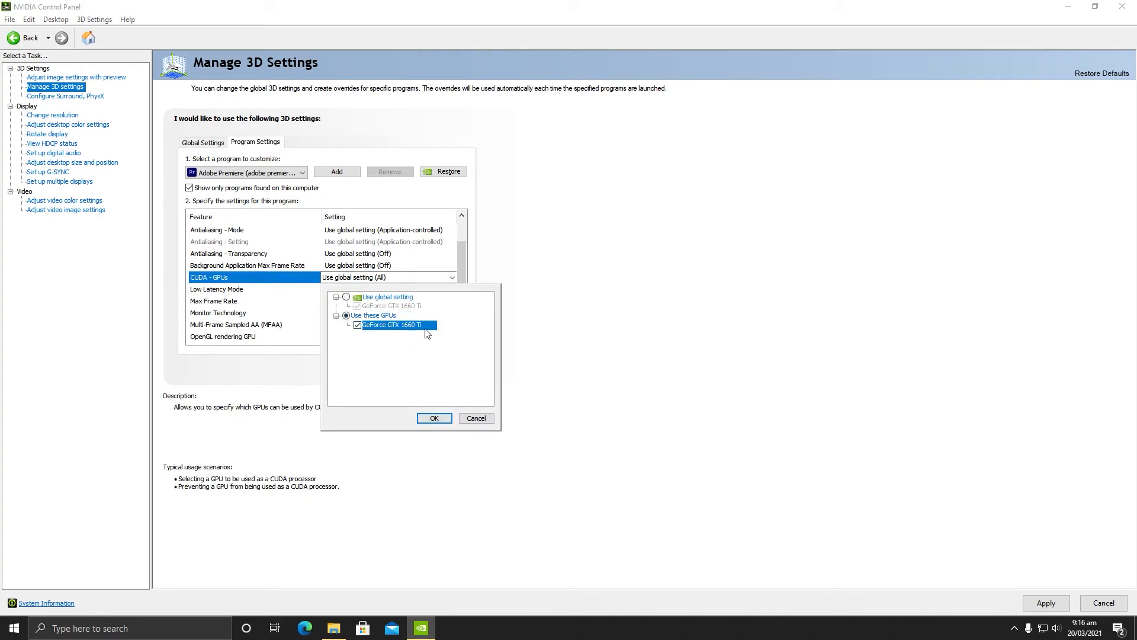
left_click(433, 417)
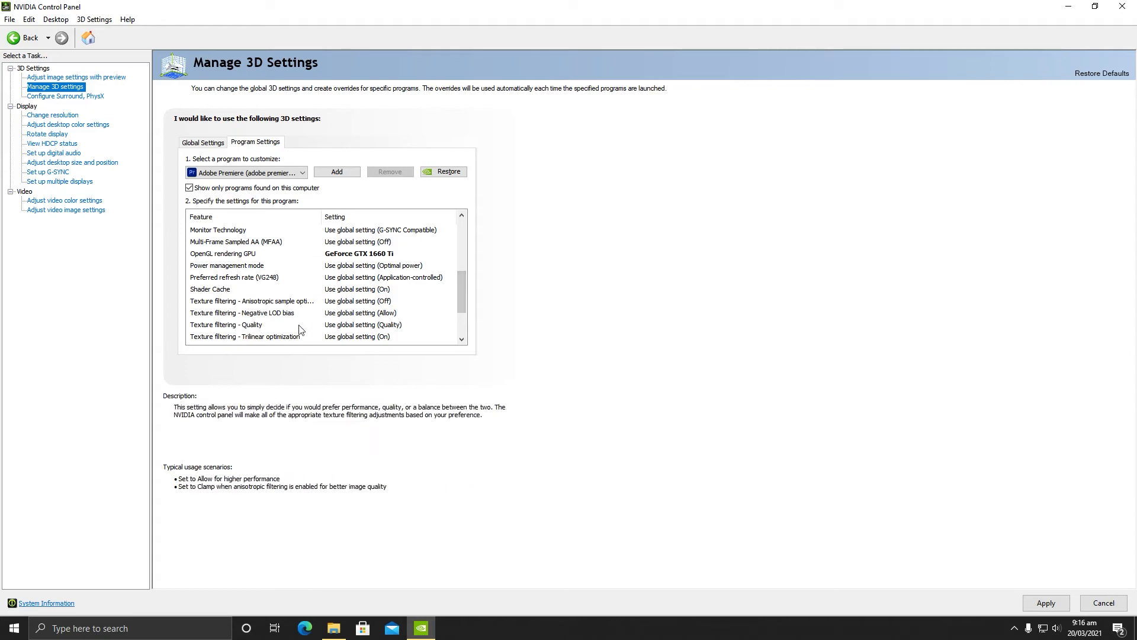
scroll("down", 3)
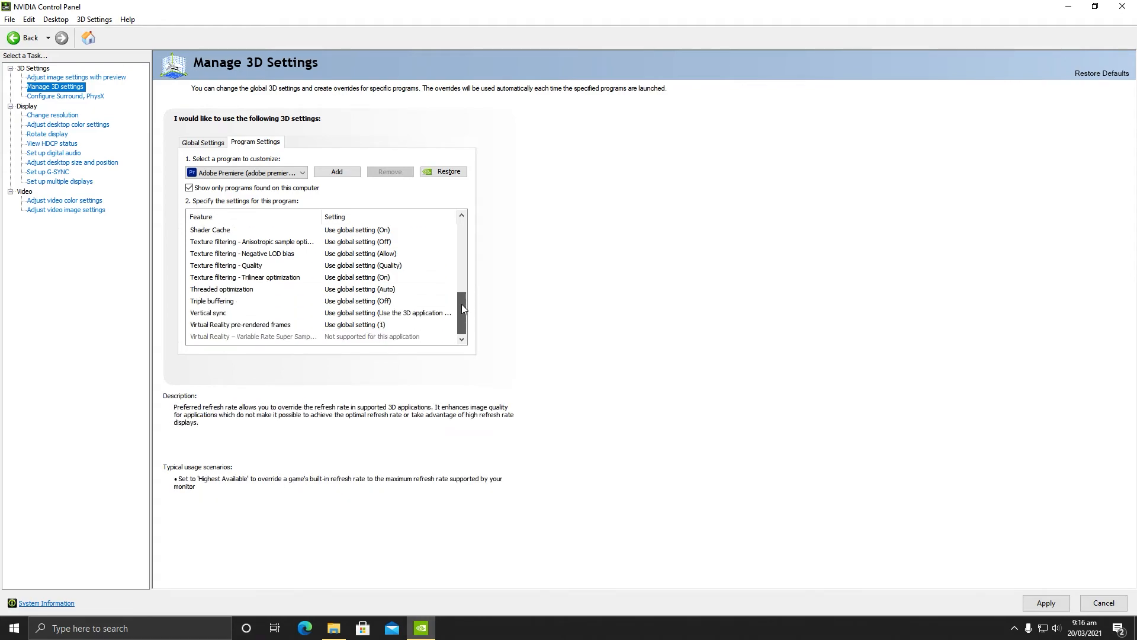